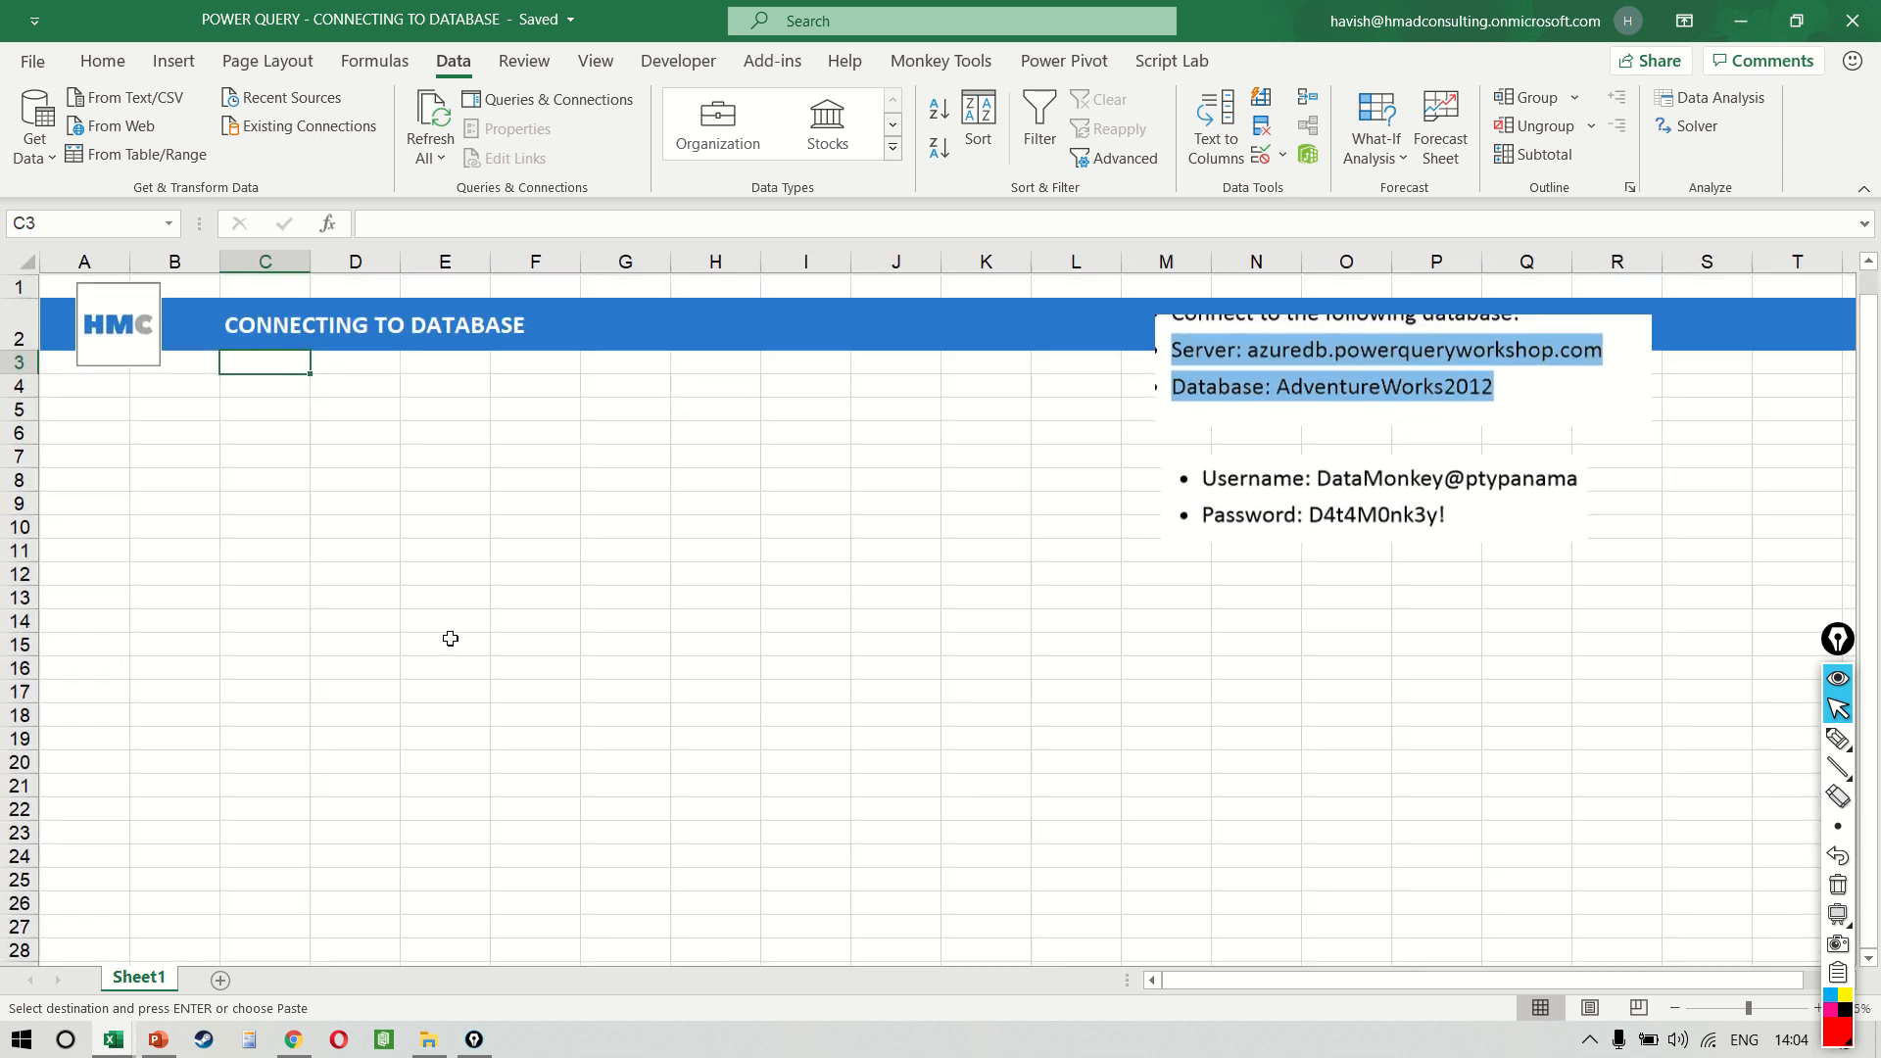
mouse_move(1319, 412)
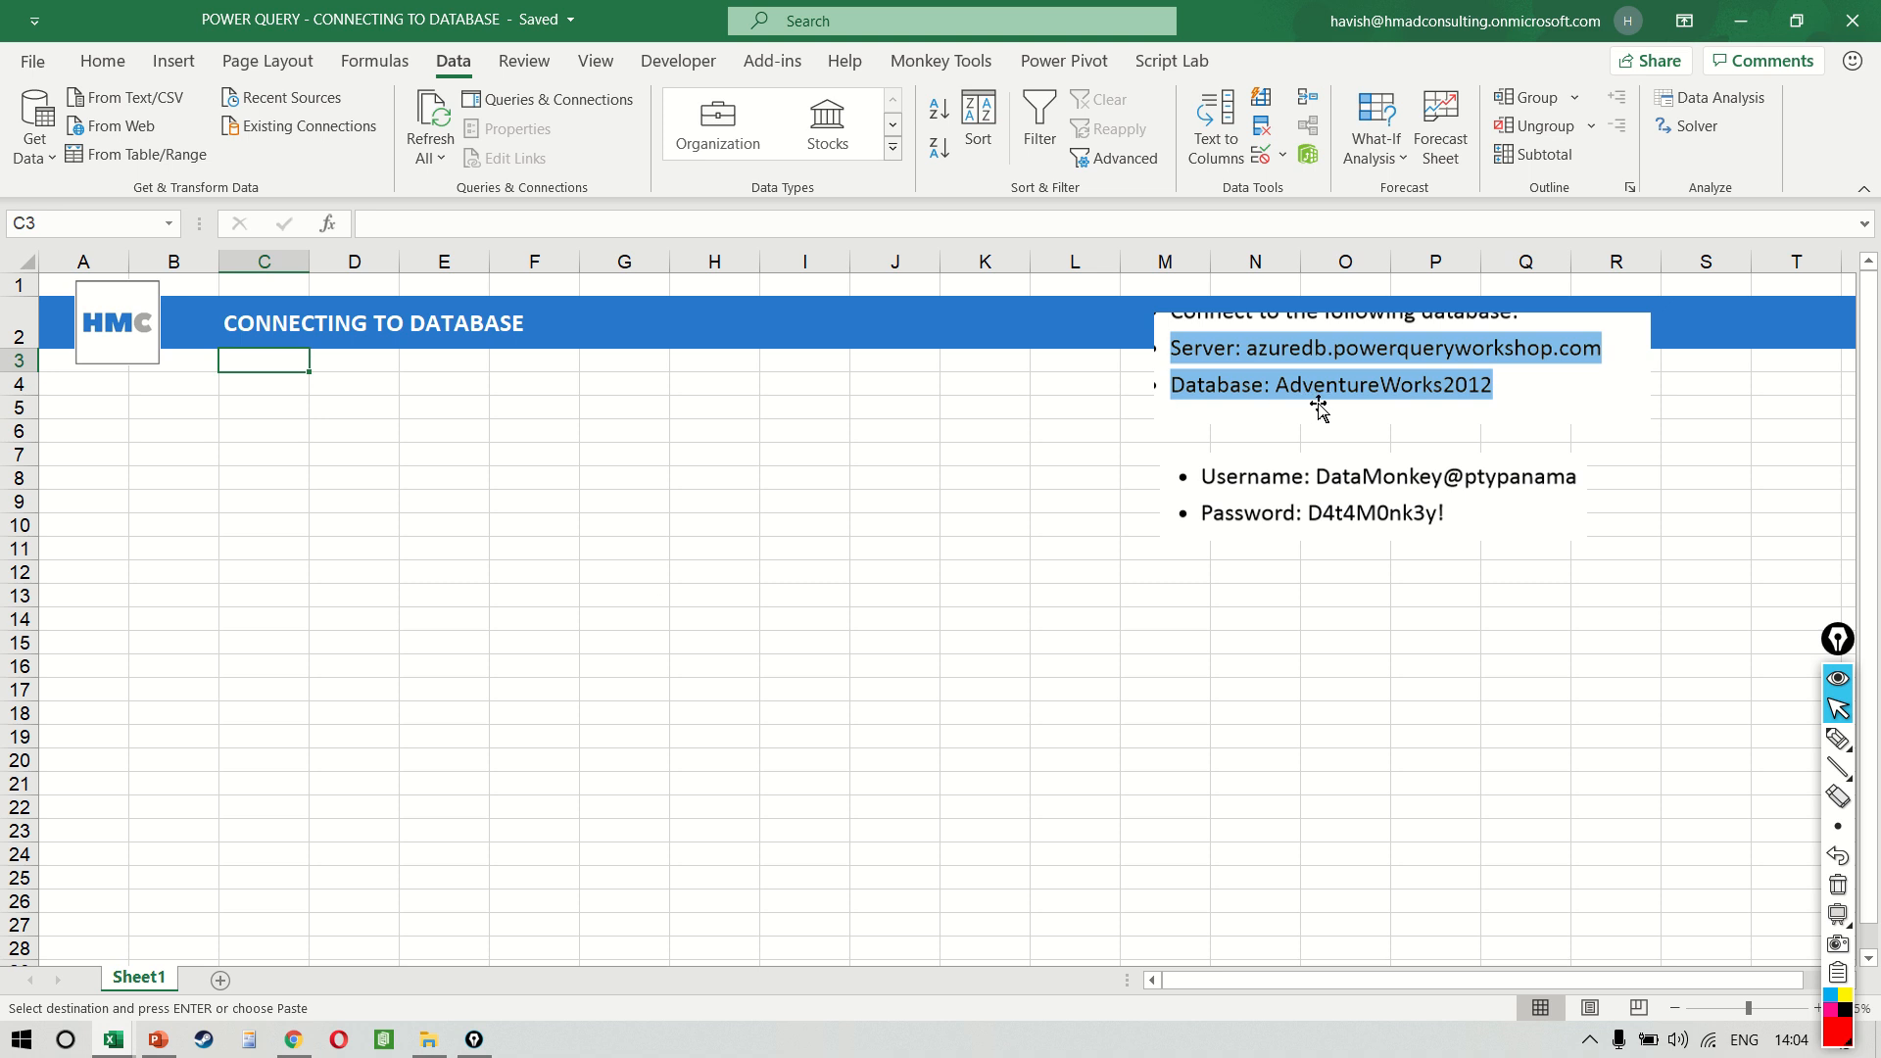
- Start a data import from a database source via the Data tab's Get Data menu
click(1379, 384)
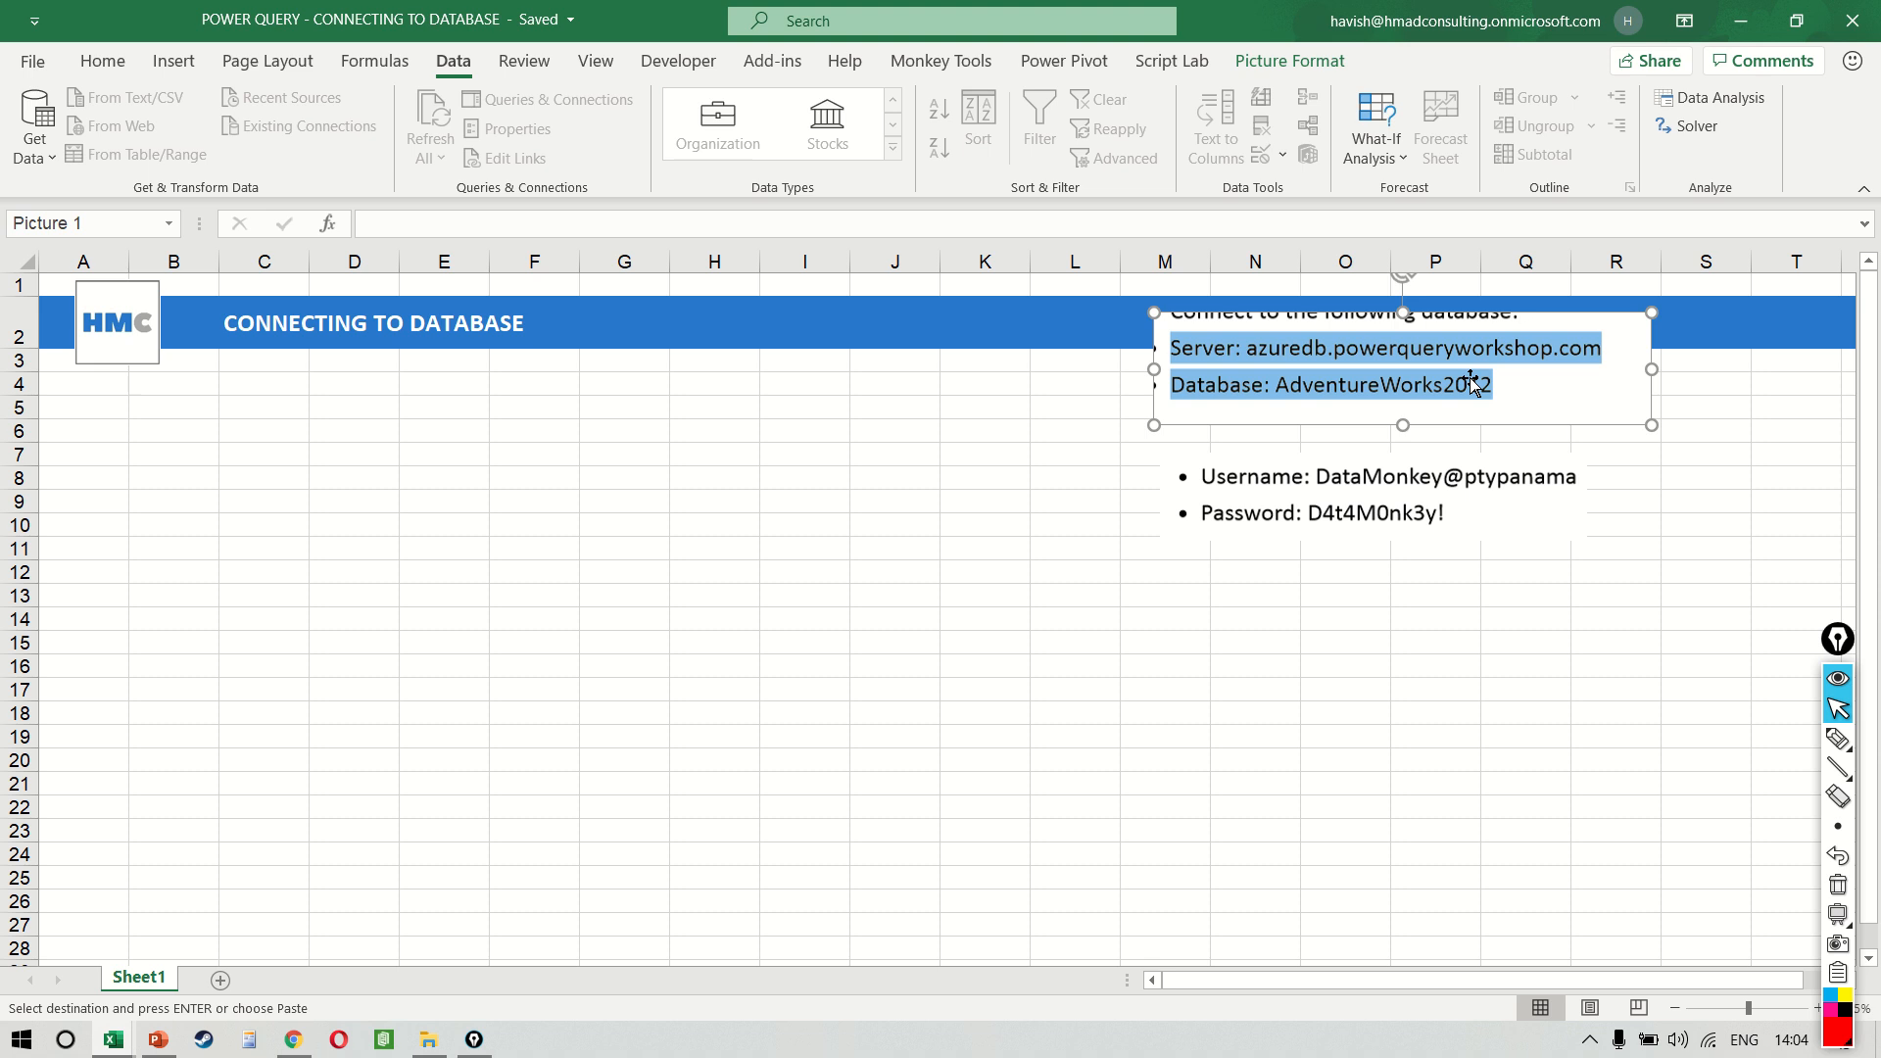
mouse_move(1232, 419)
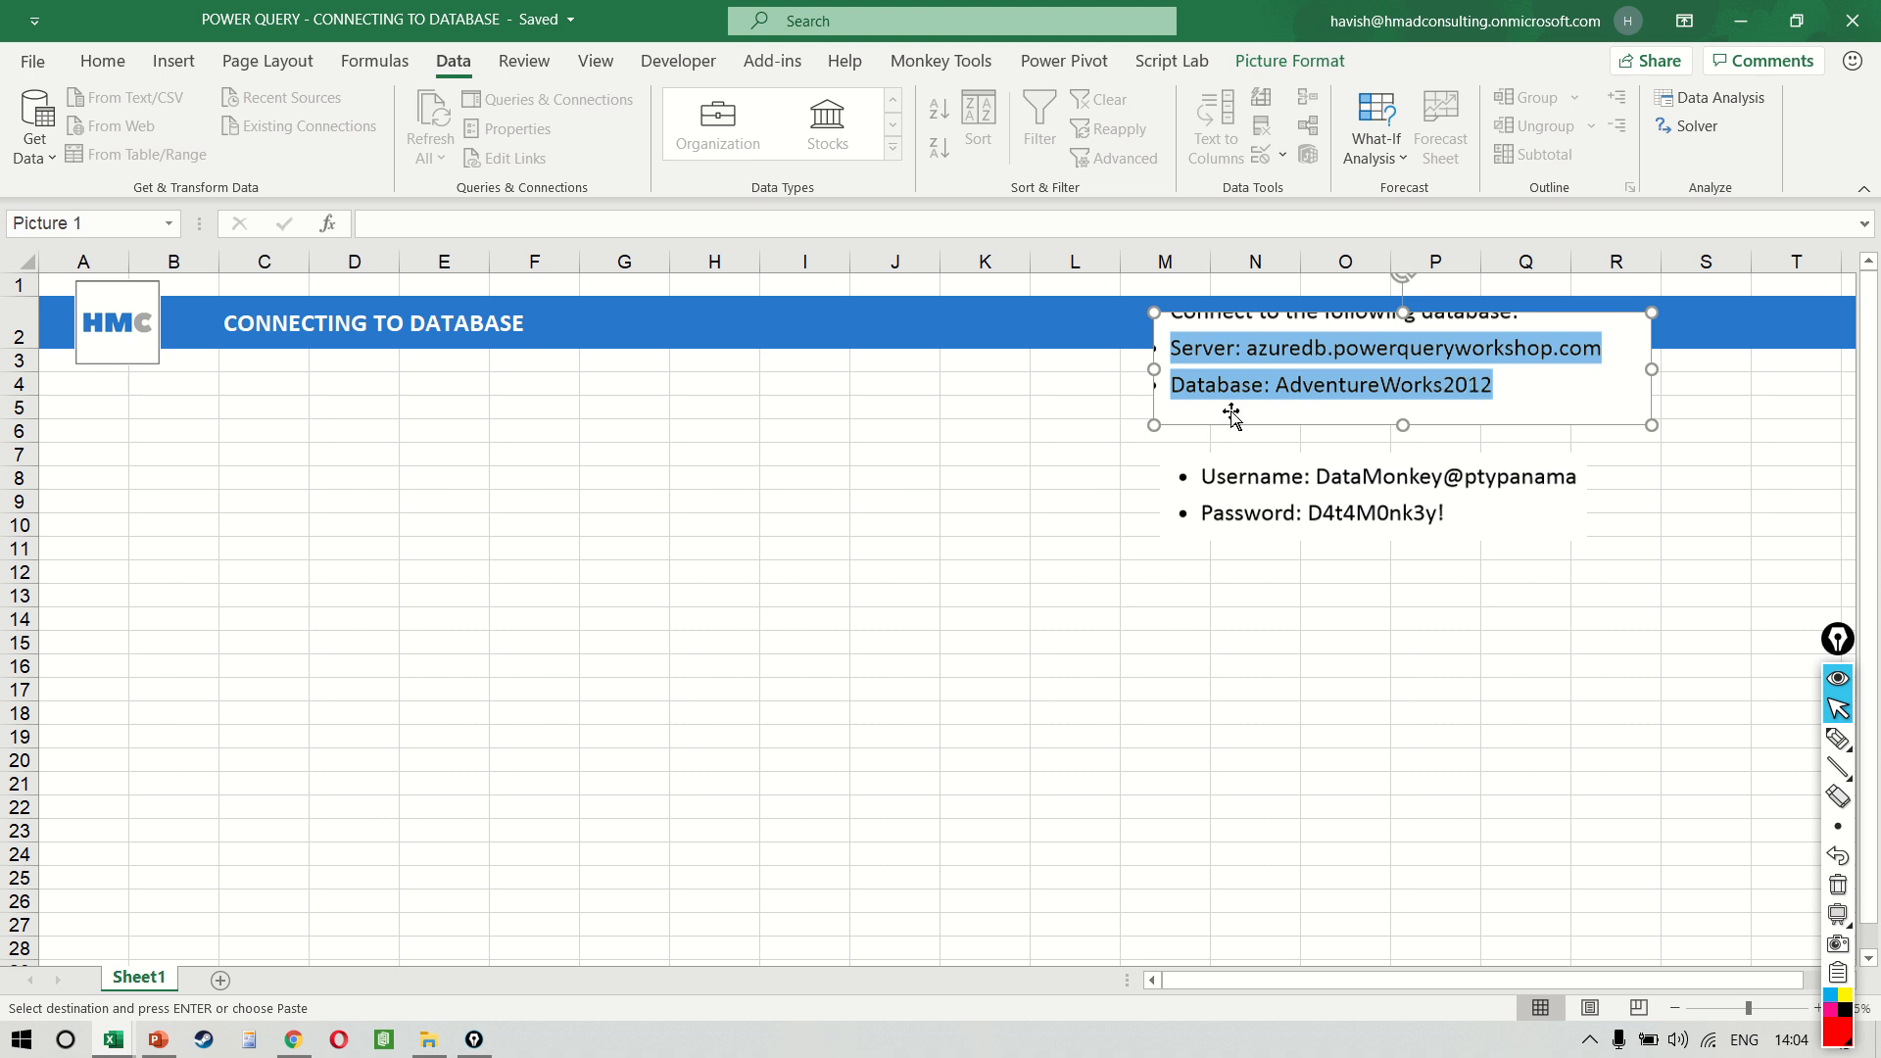
mouse_move(33, 126)
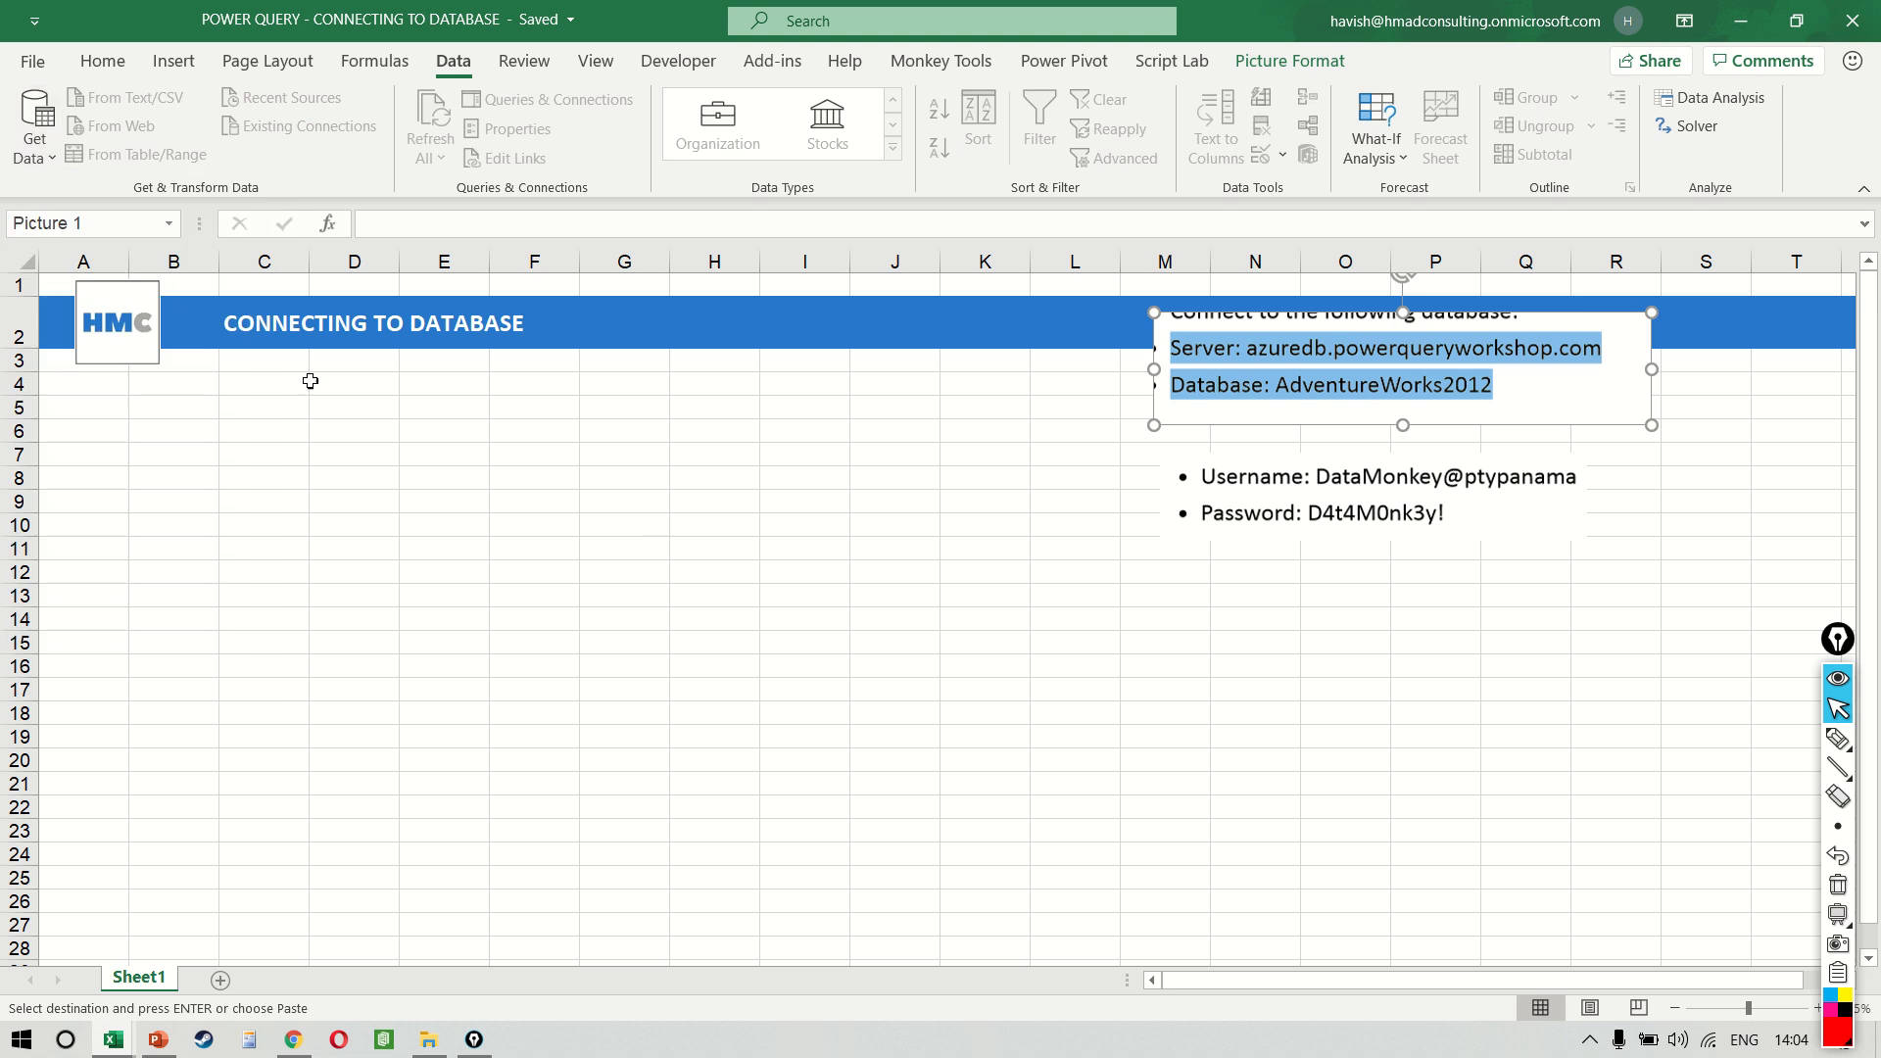
click(33, 124)
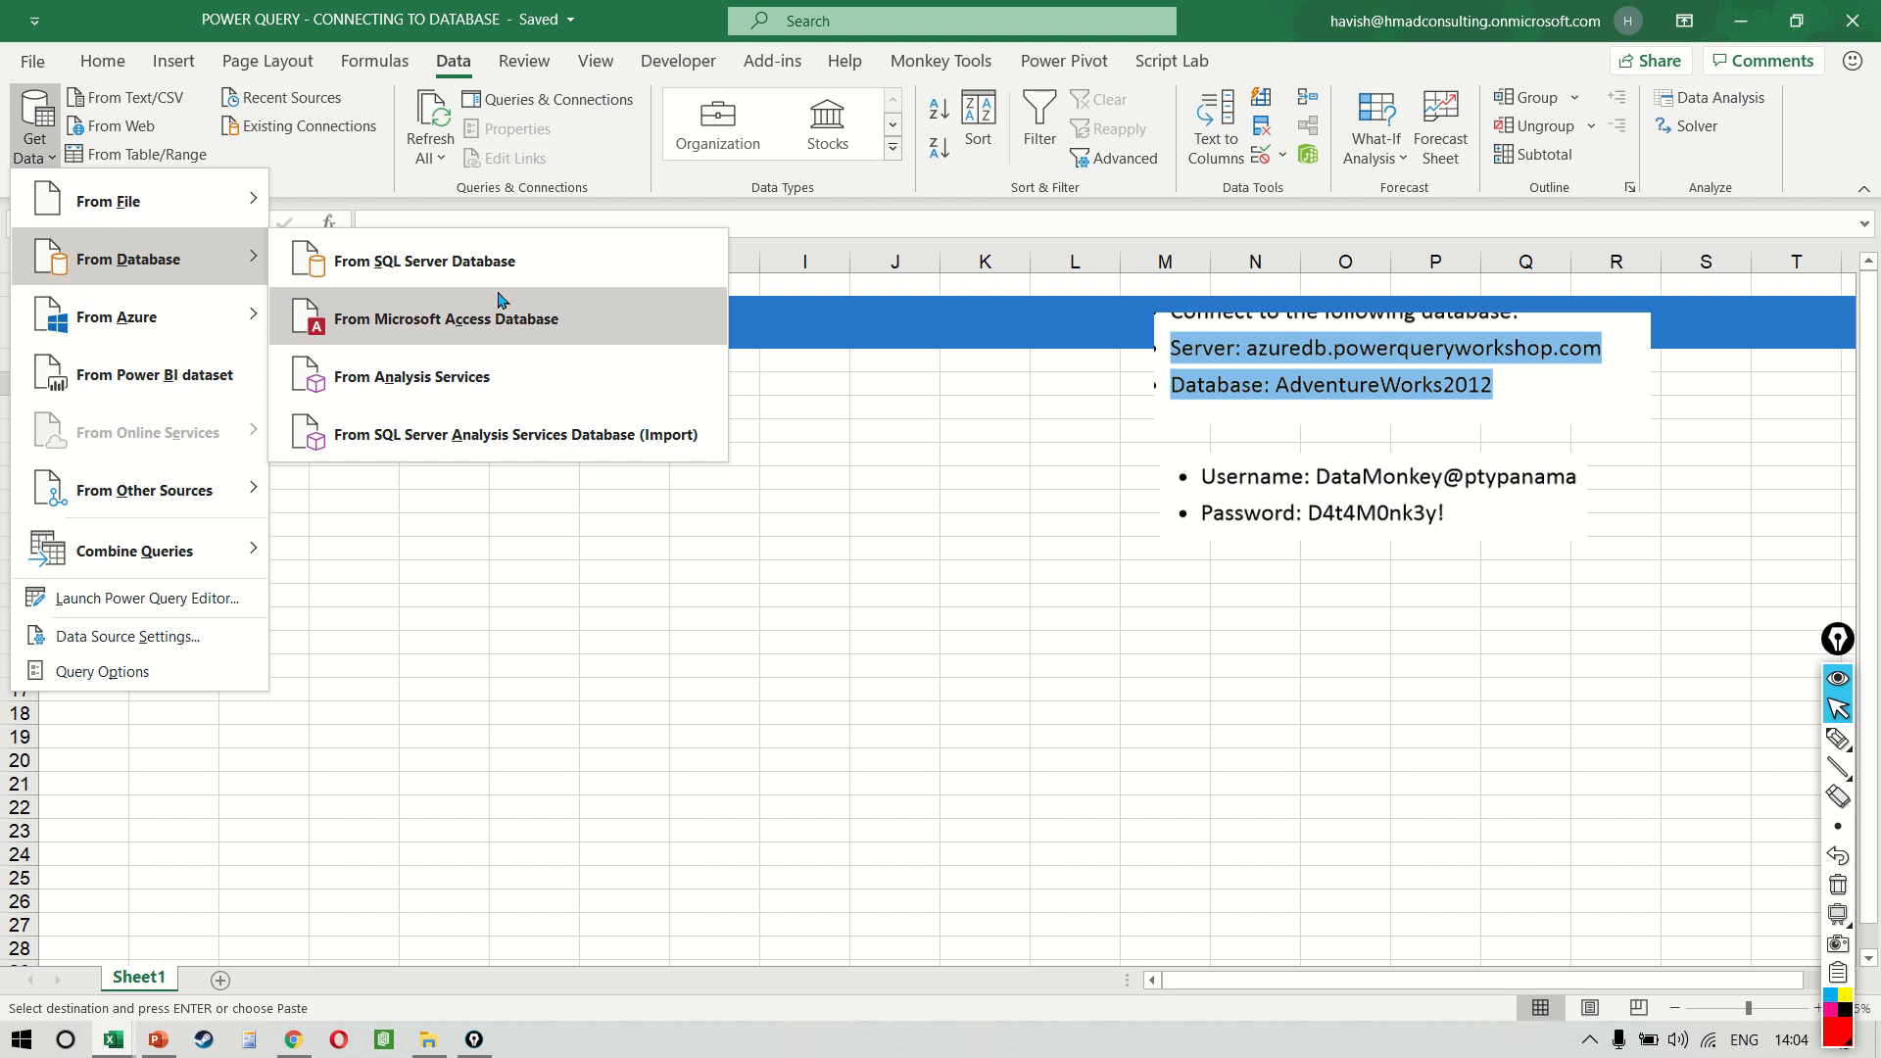
mouse_move(576, 261)
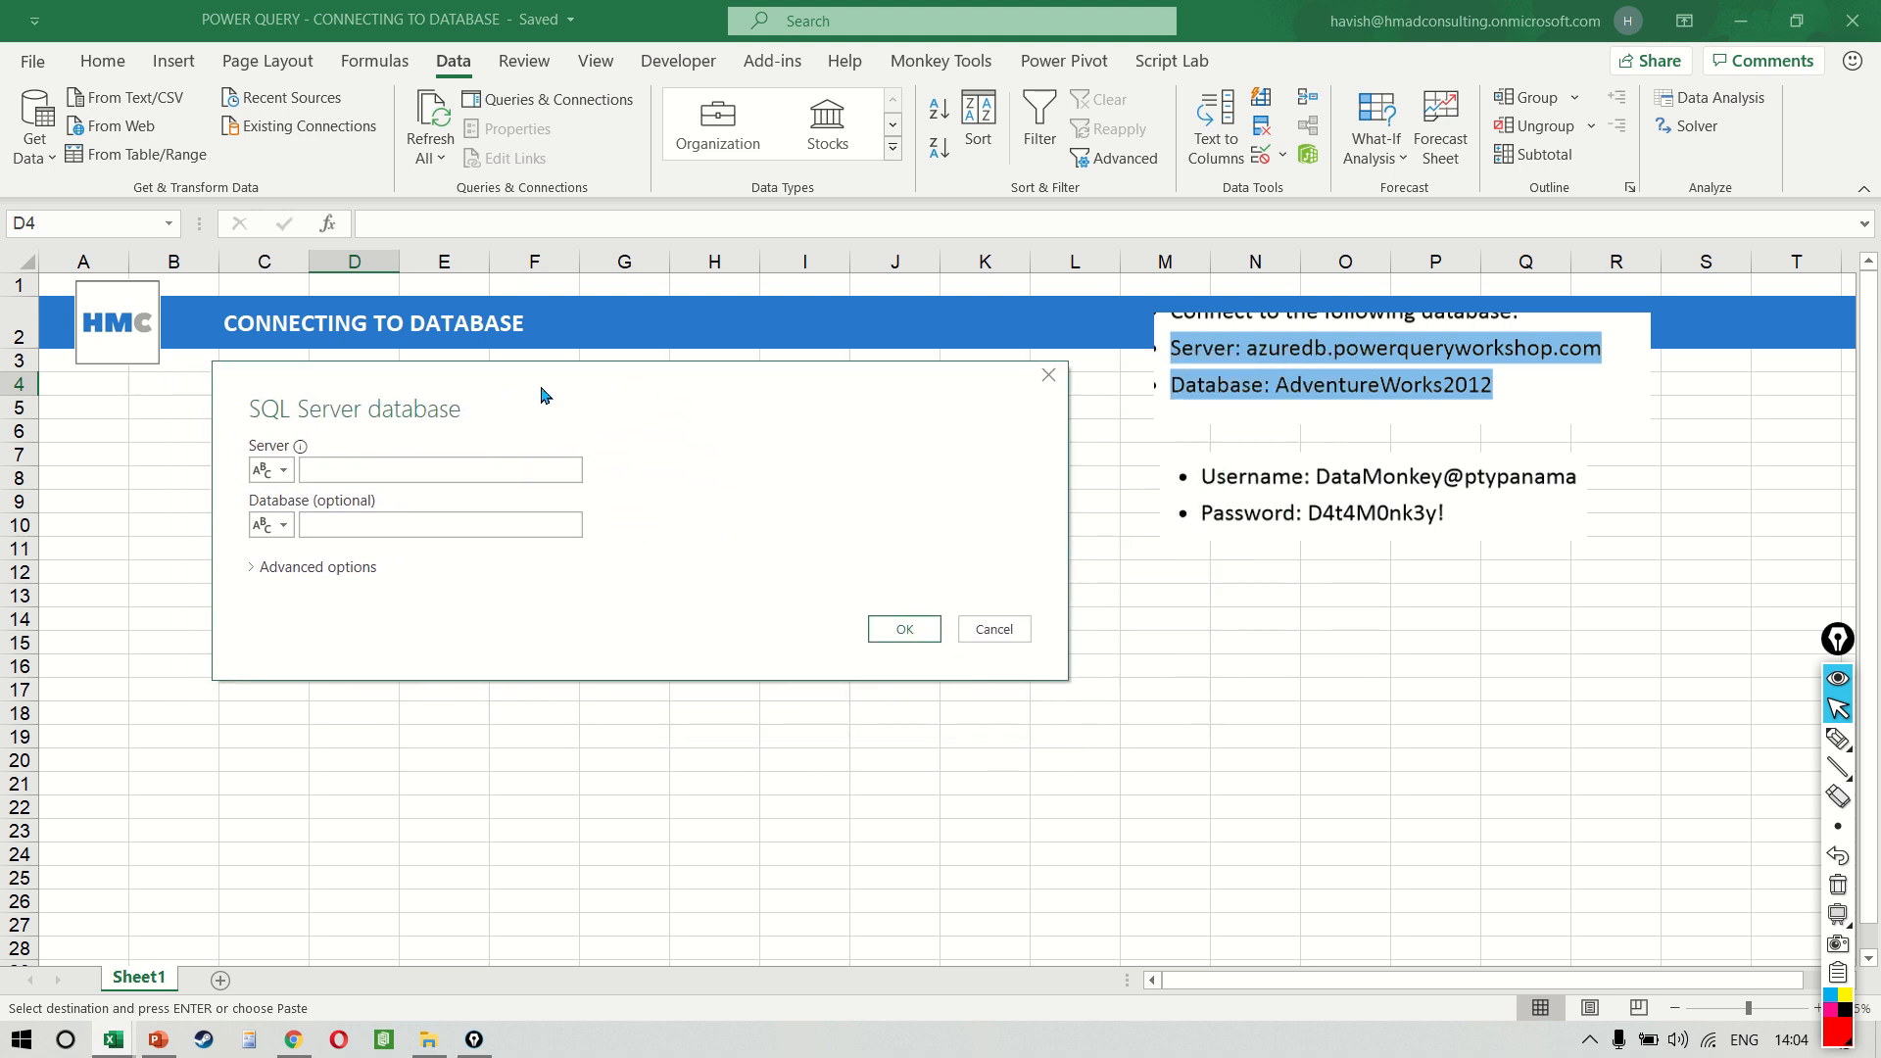
mouse_move(1305, 412)
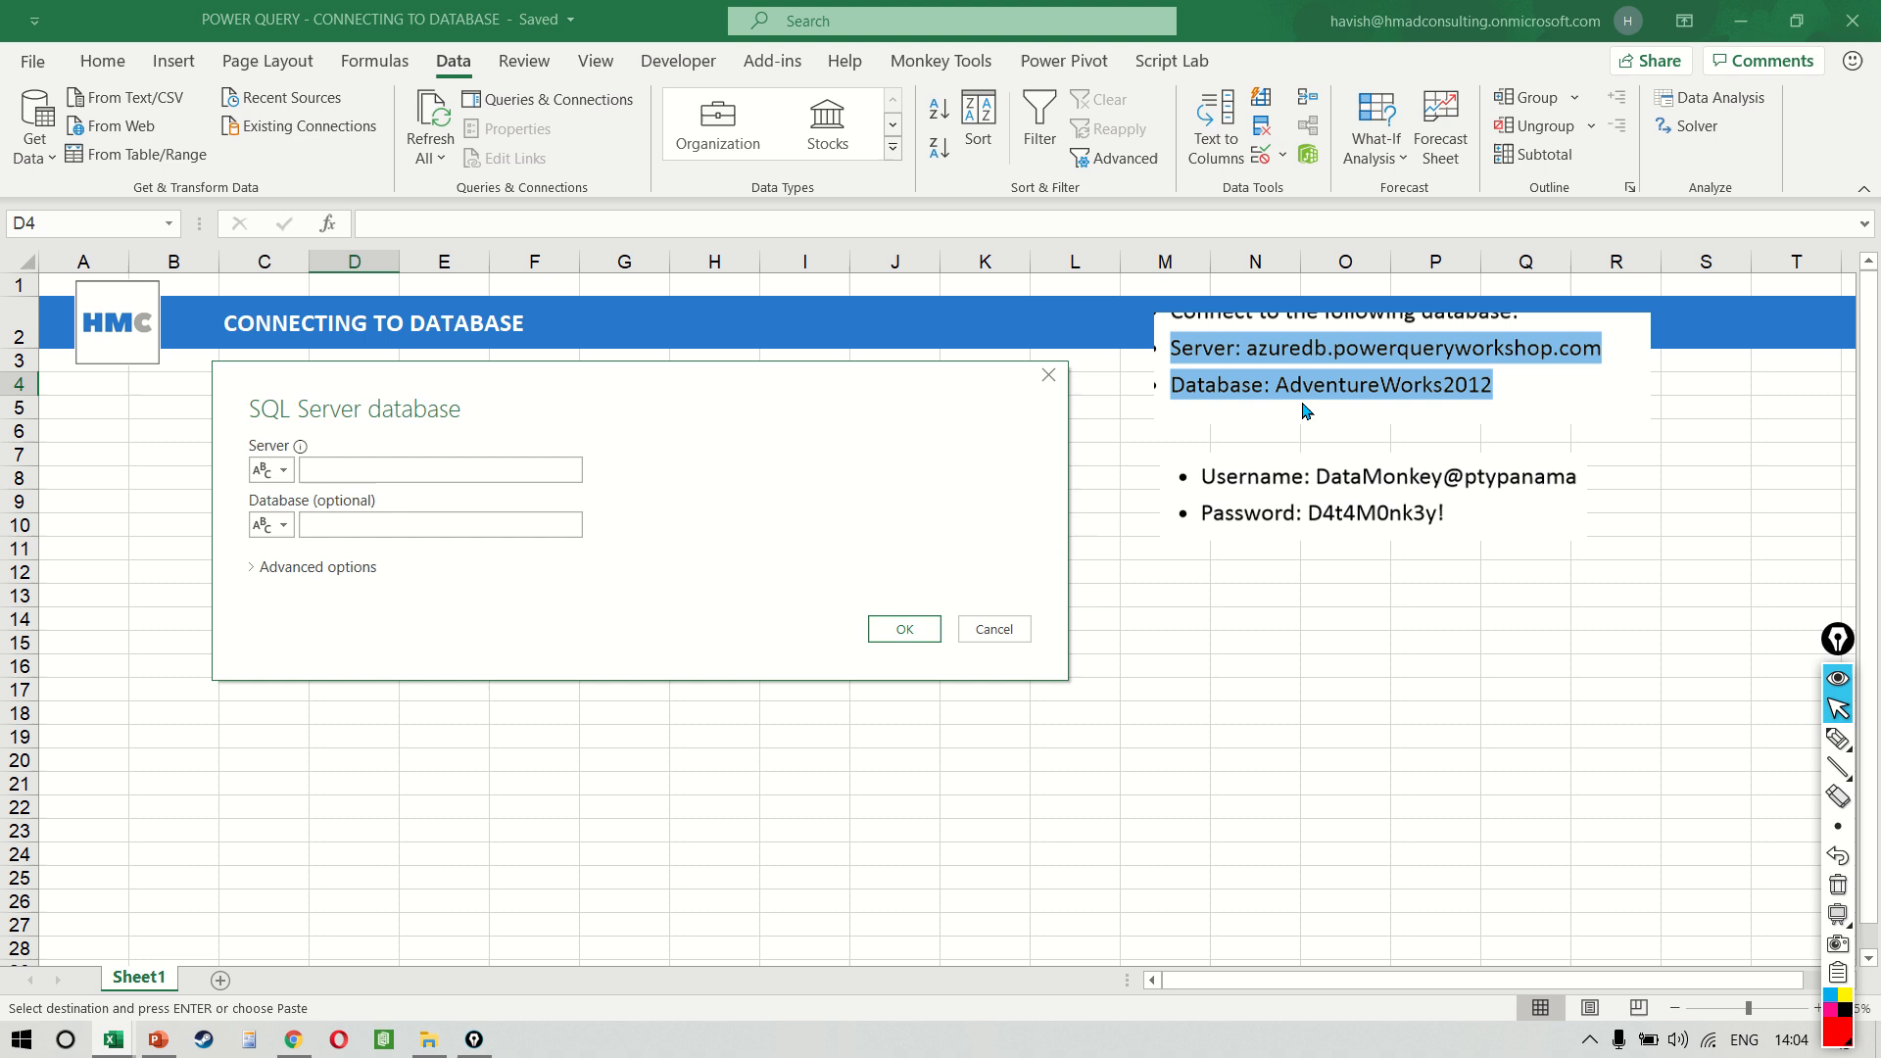
mouse_move(1401, 280)
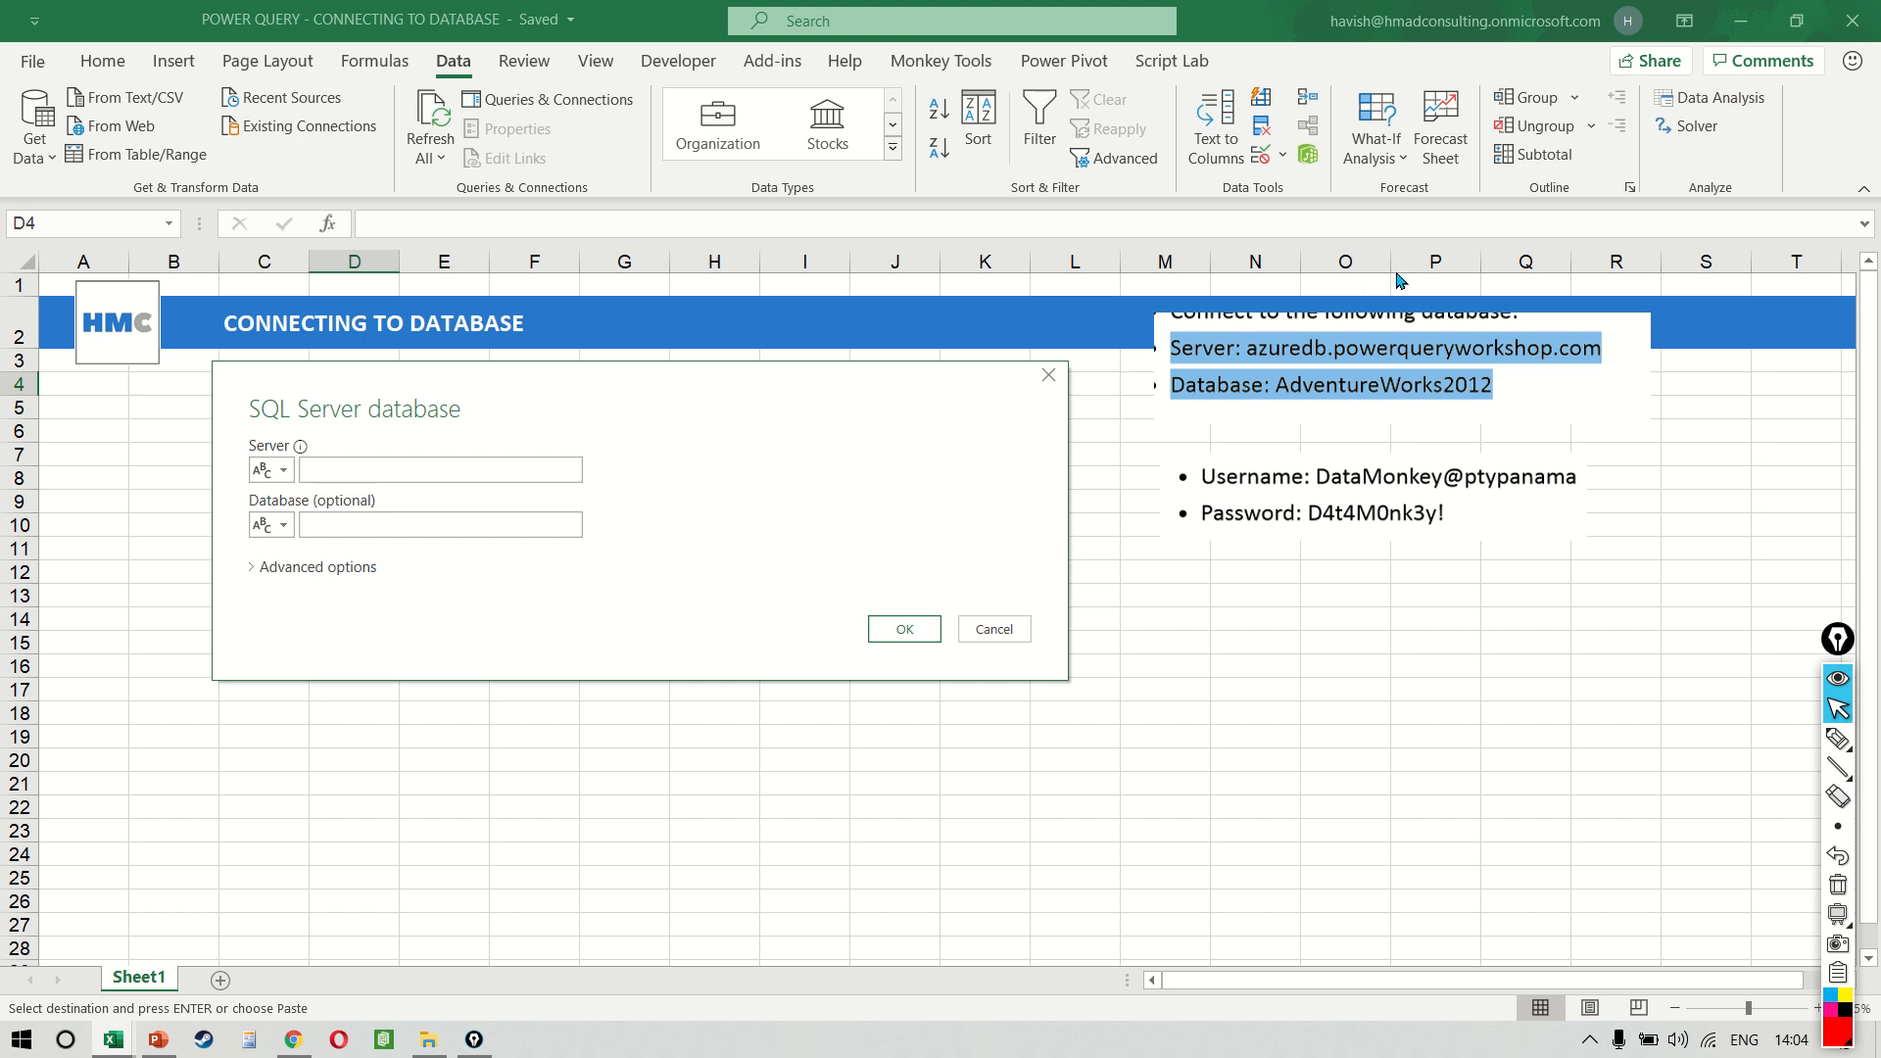
- Connect to server azuredb.powerqueryworkshop.com, database AdventureWorks2012, and confirm
click(441, 469)
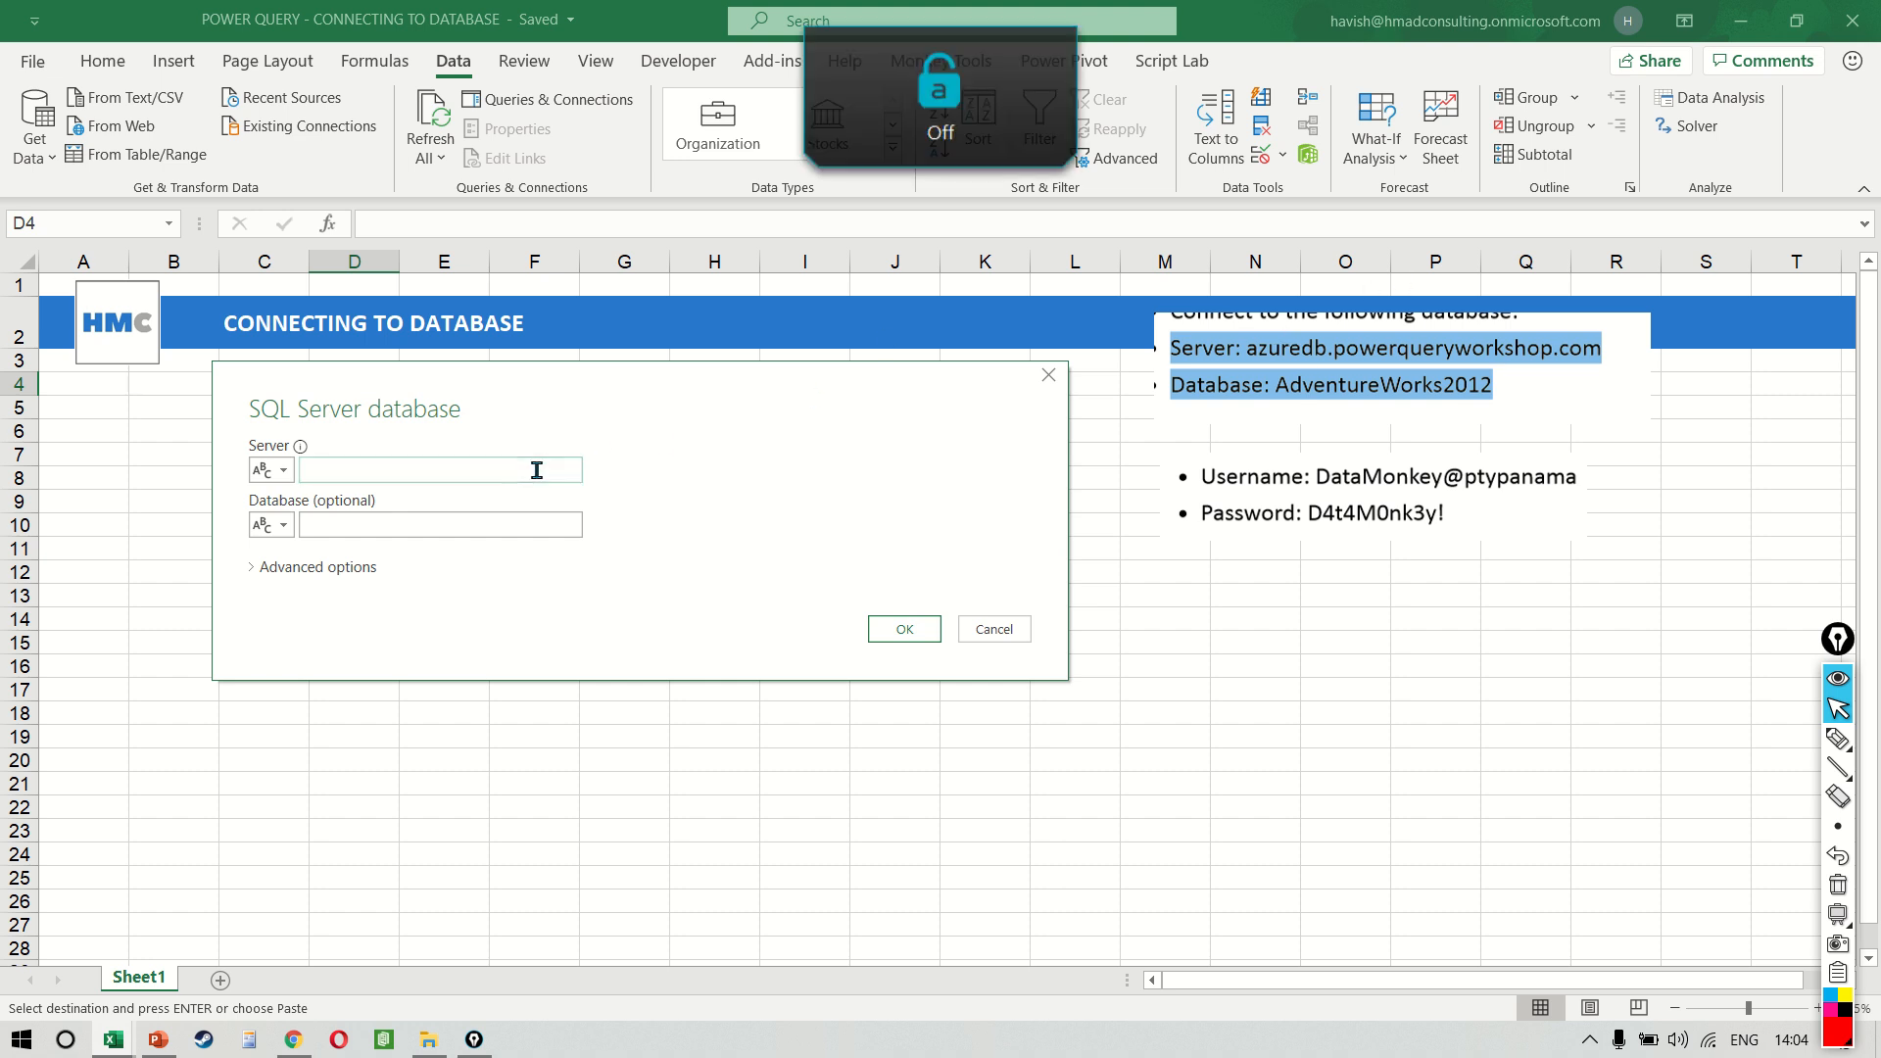
text(azuredb.powerqueryworkshop.com)
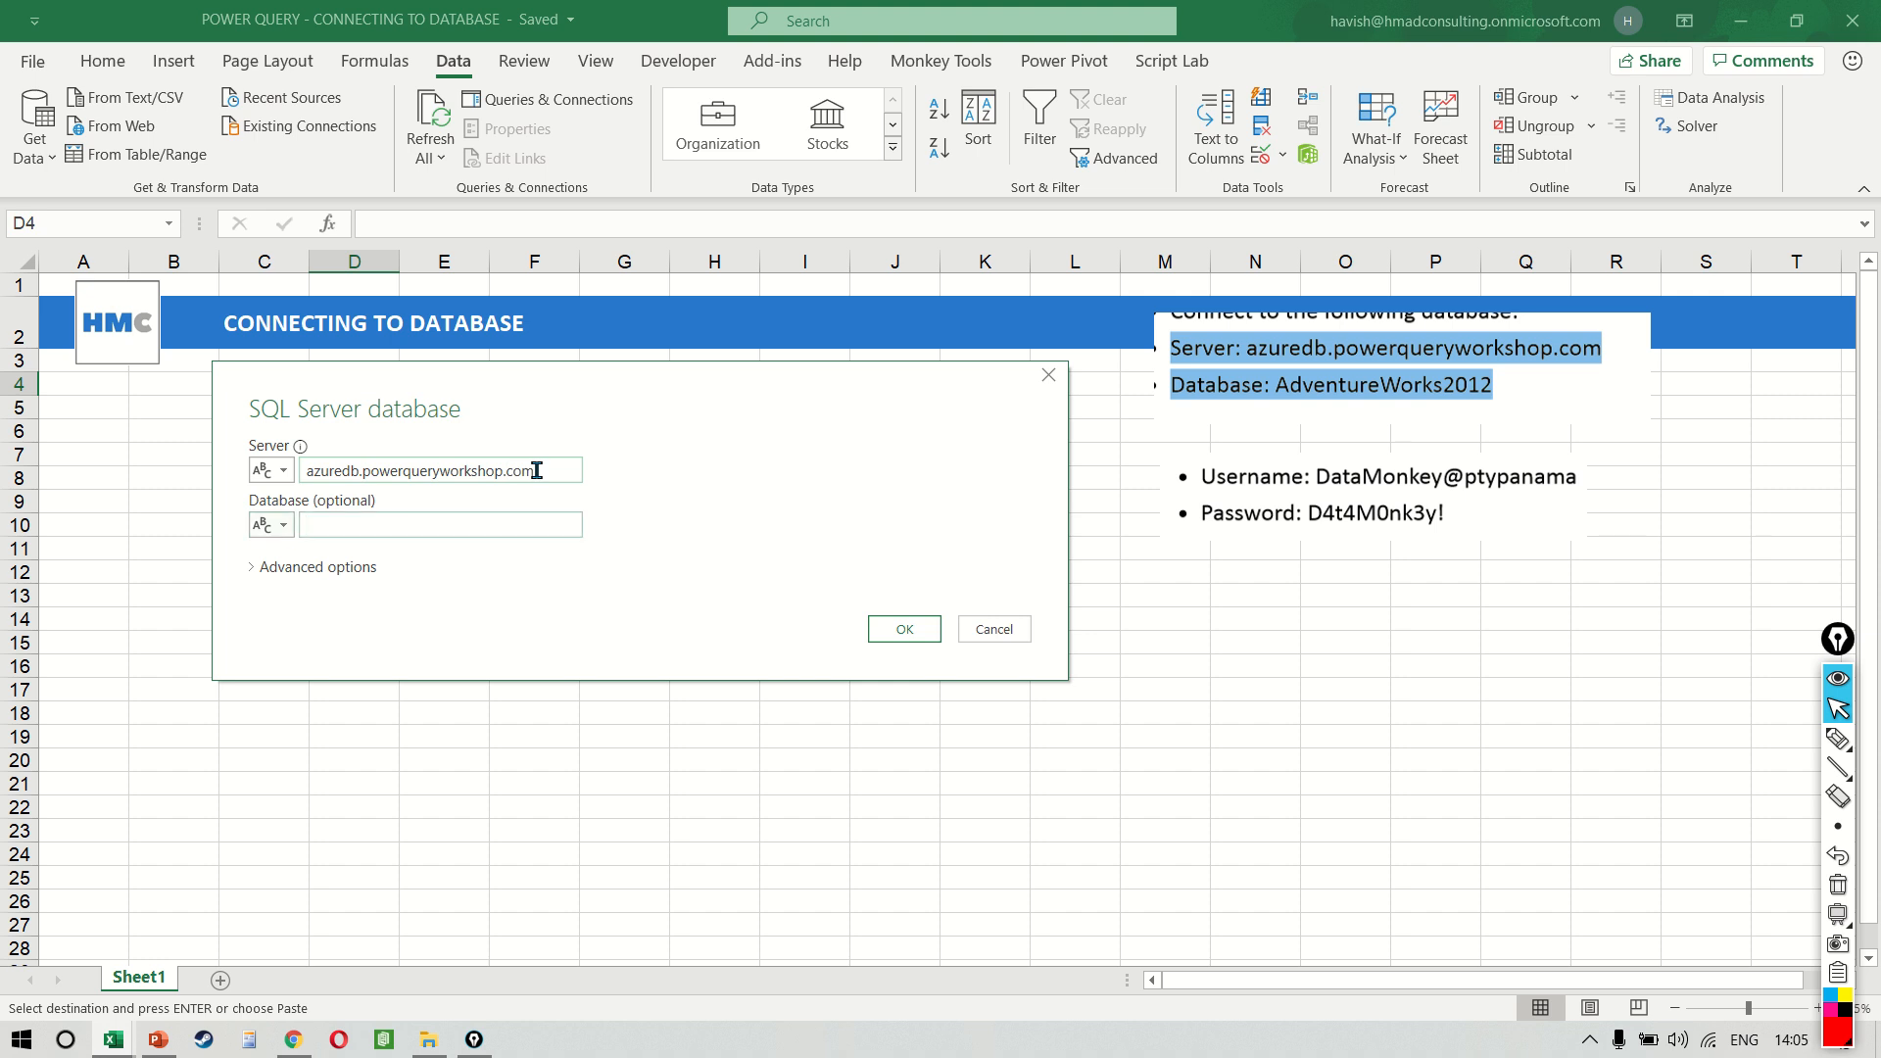
text(Ad)
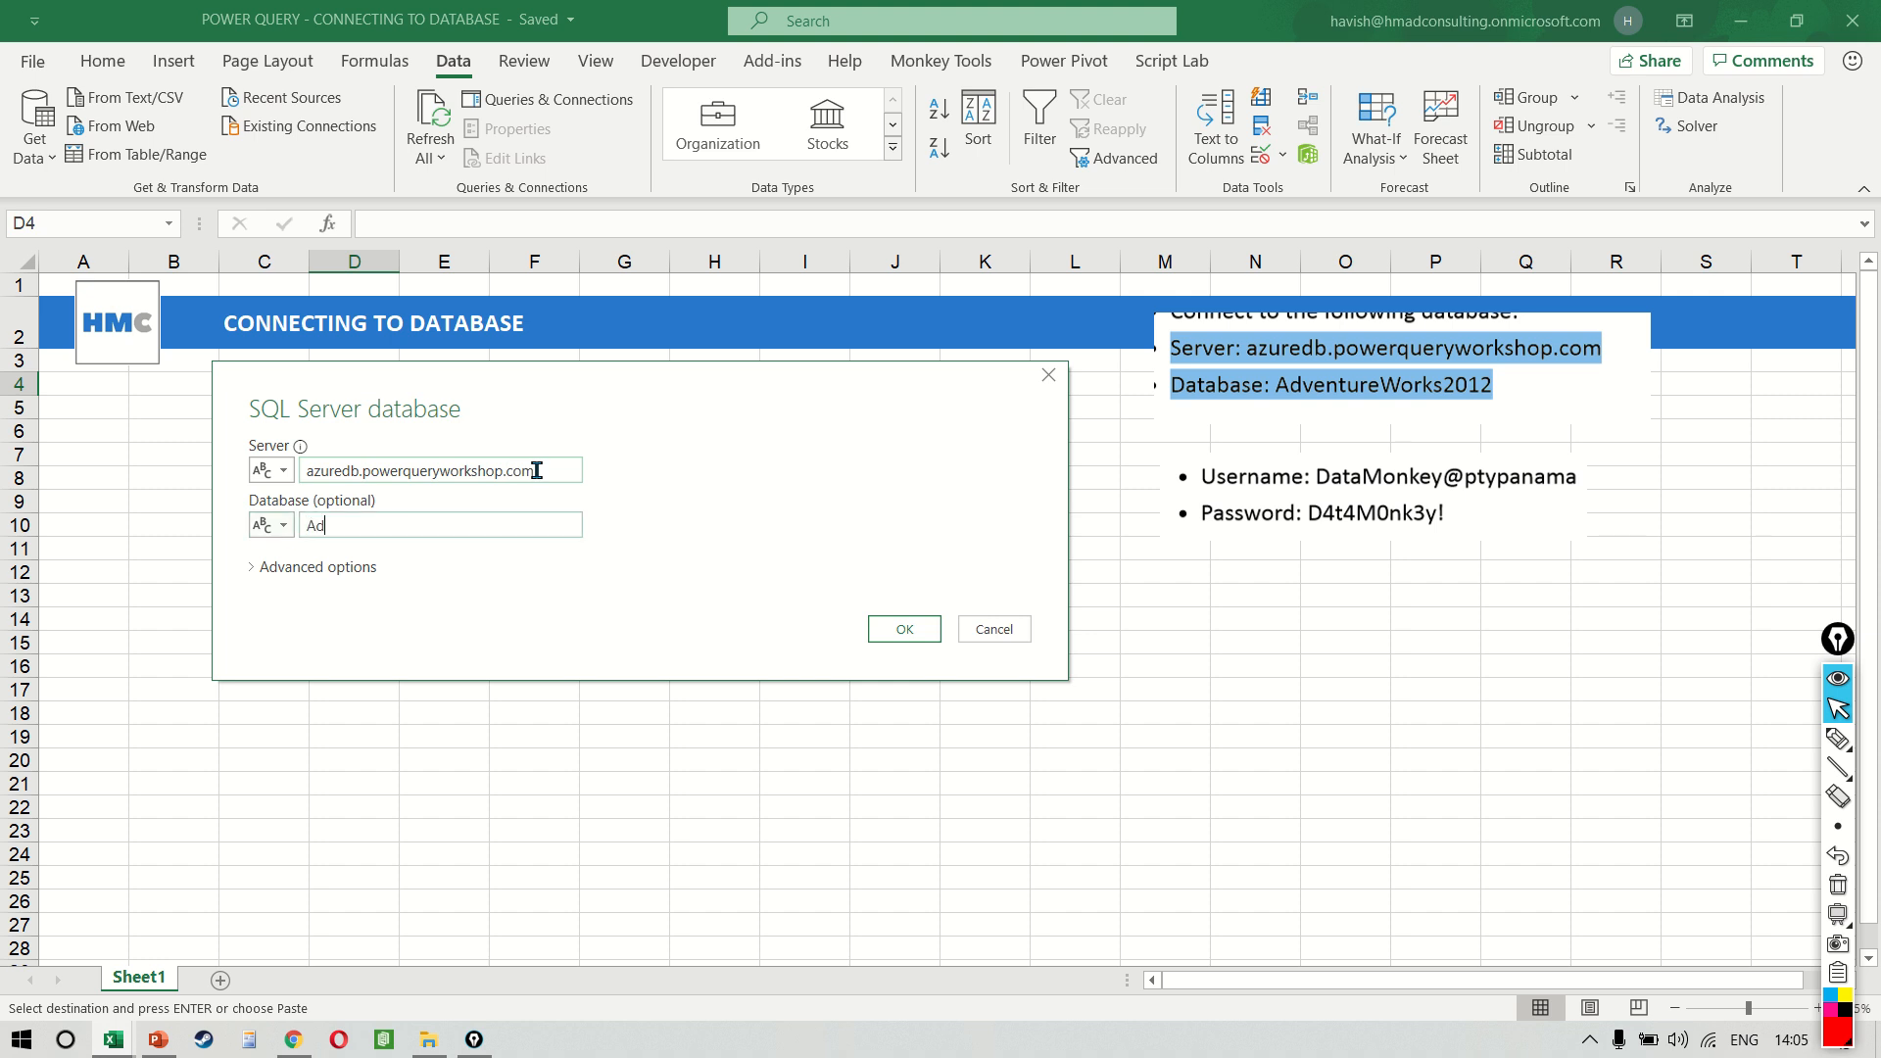
text(AdventureWork)
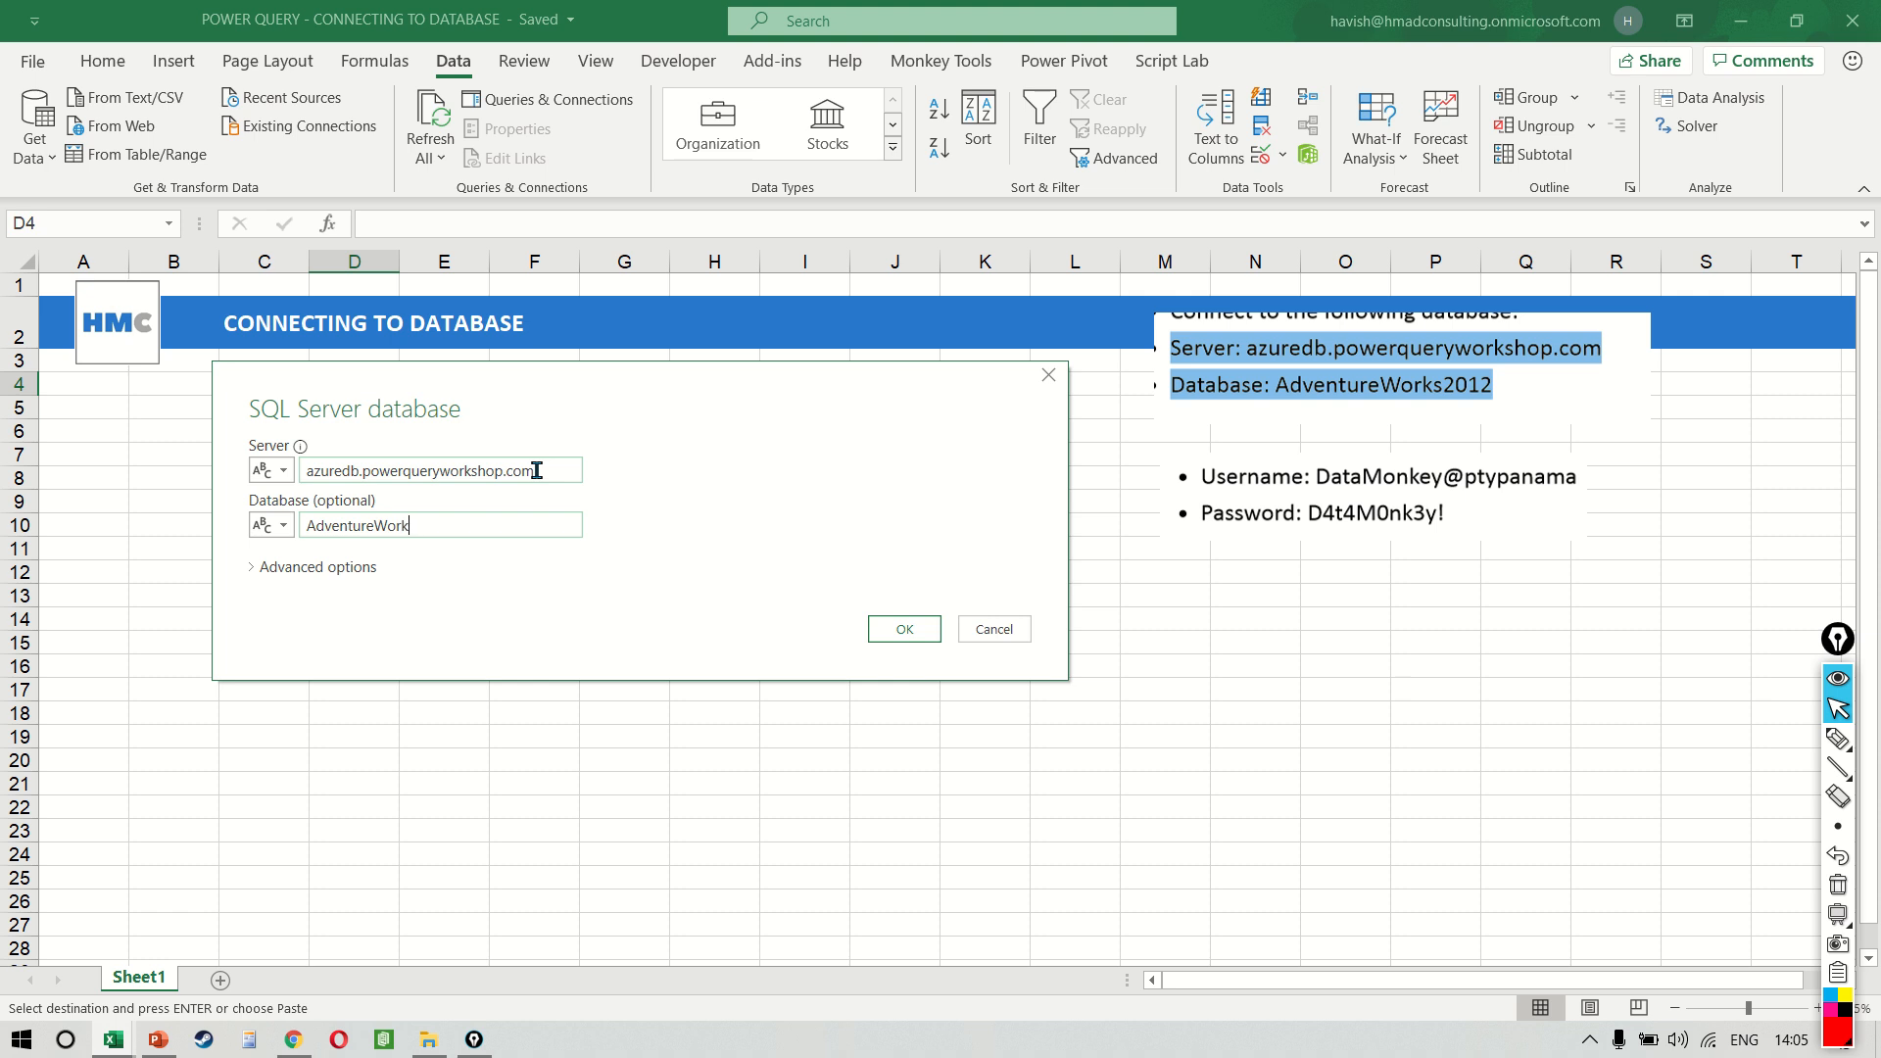
text(s2012)
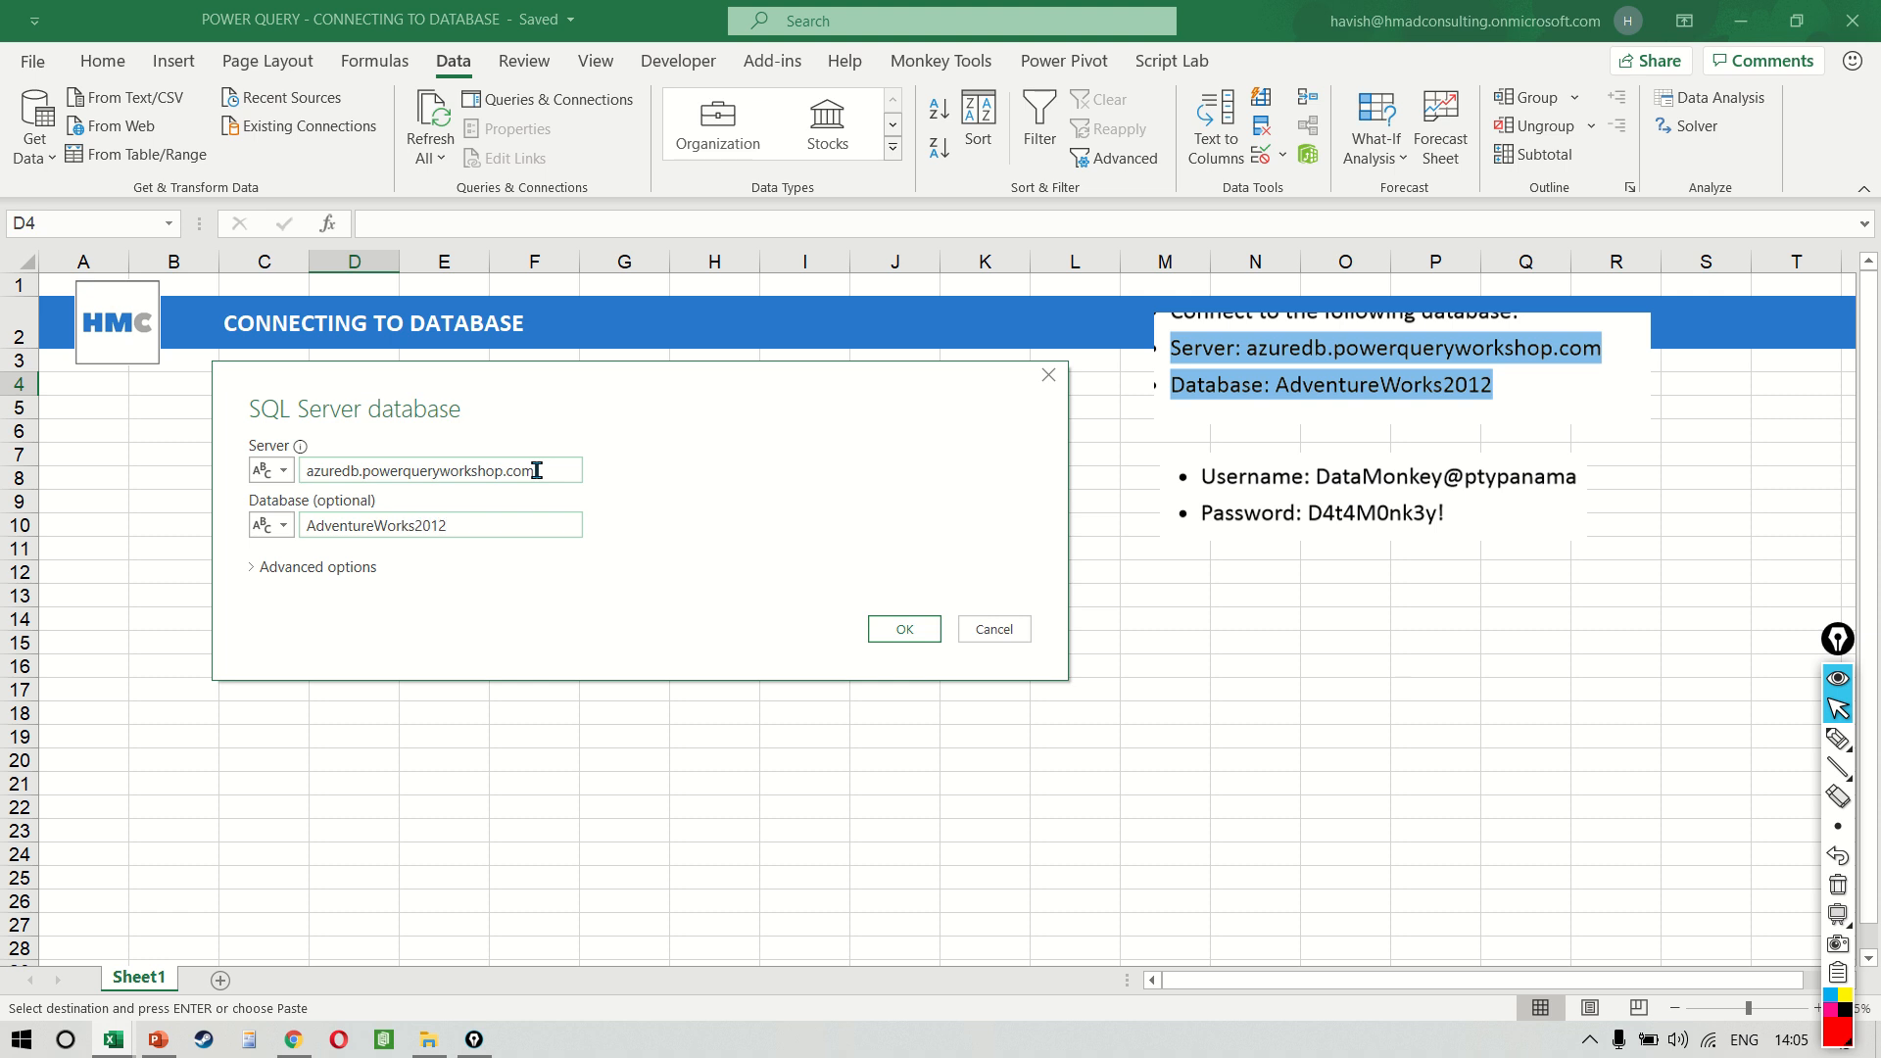
mouse_move(1452, 425)
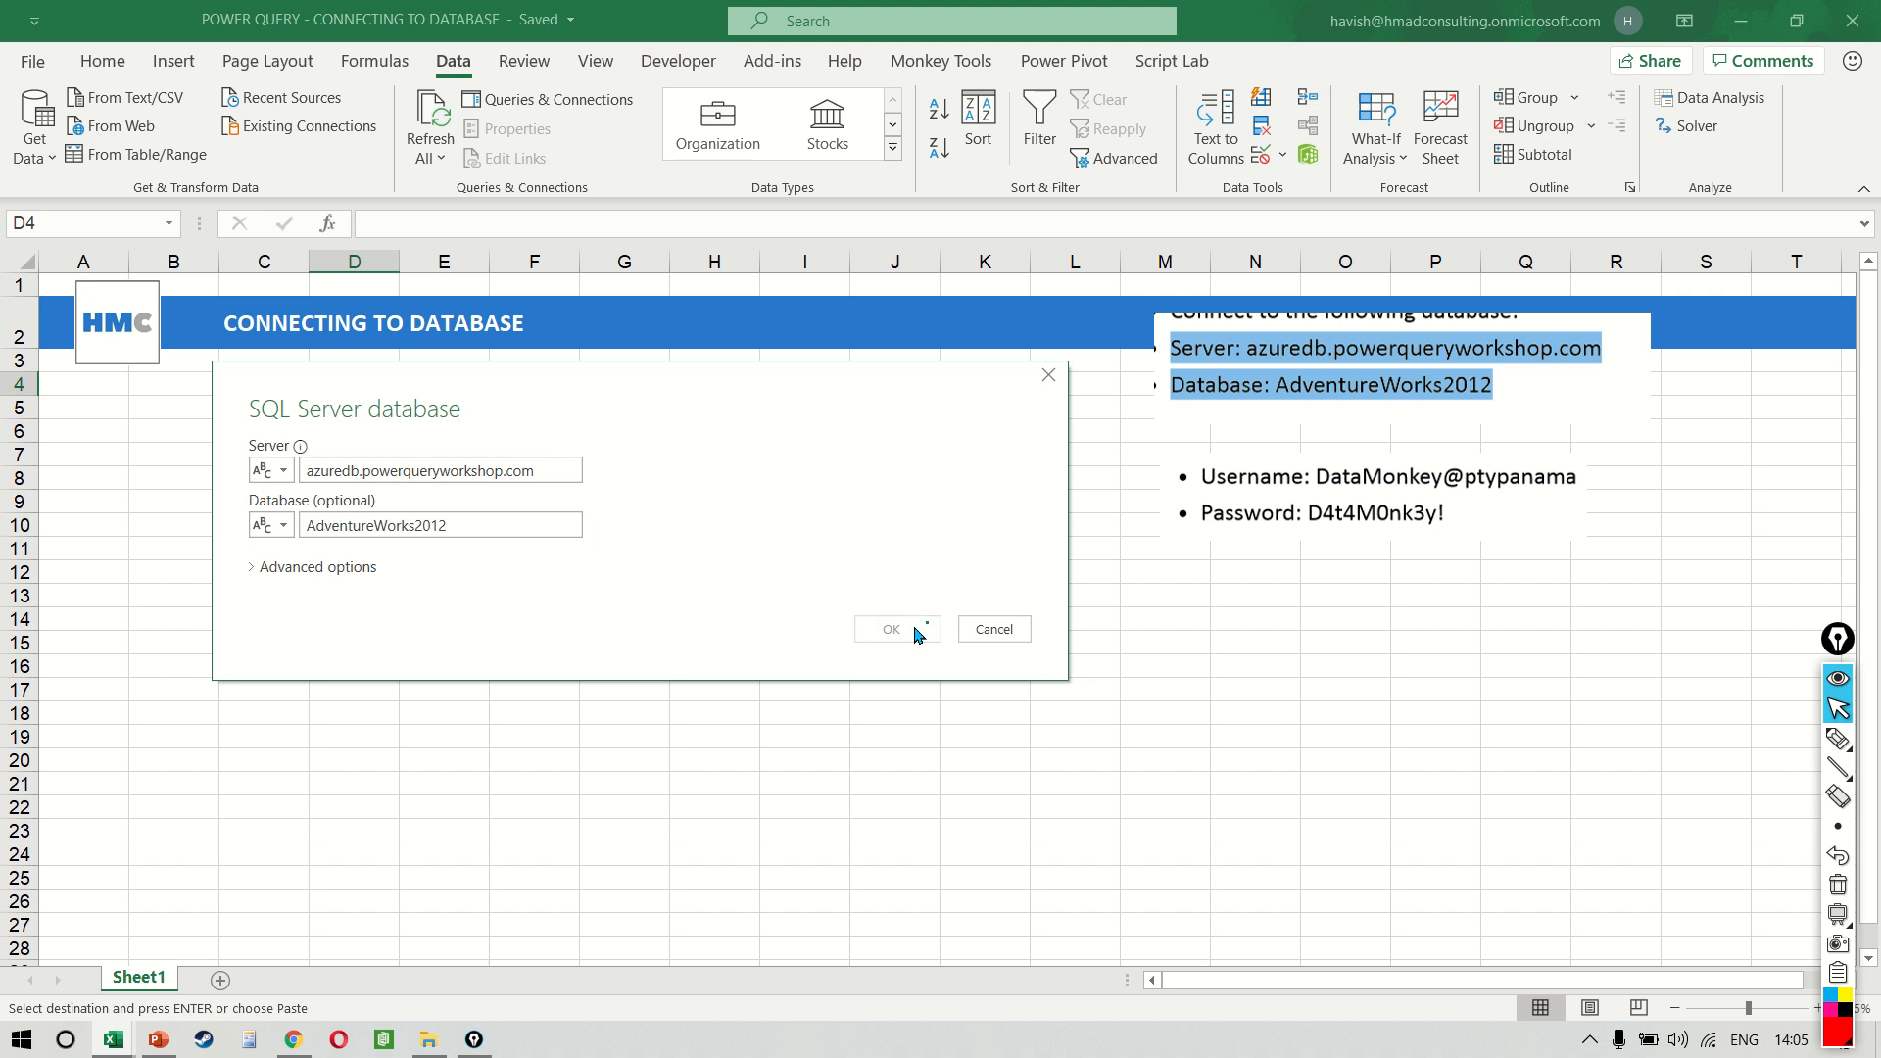
click(889, 629)
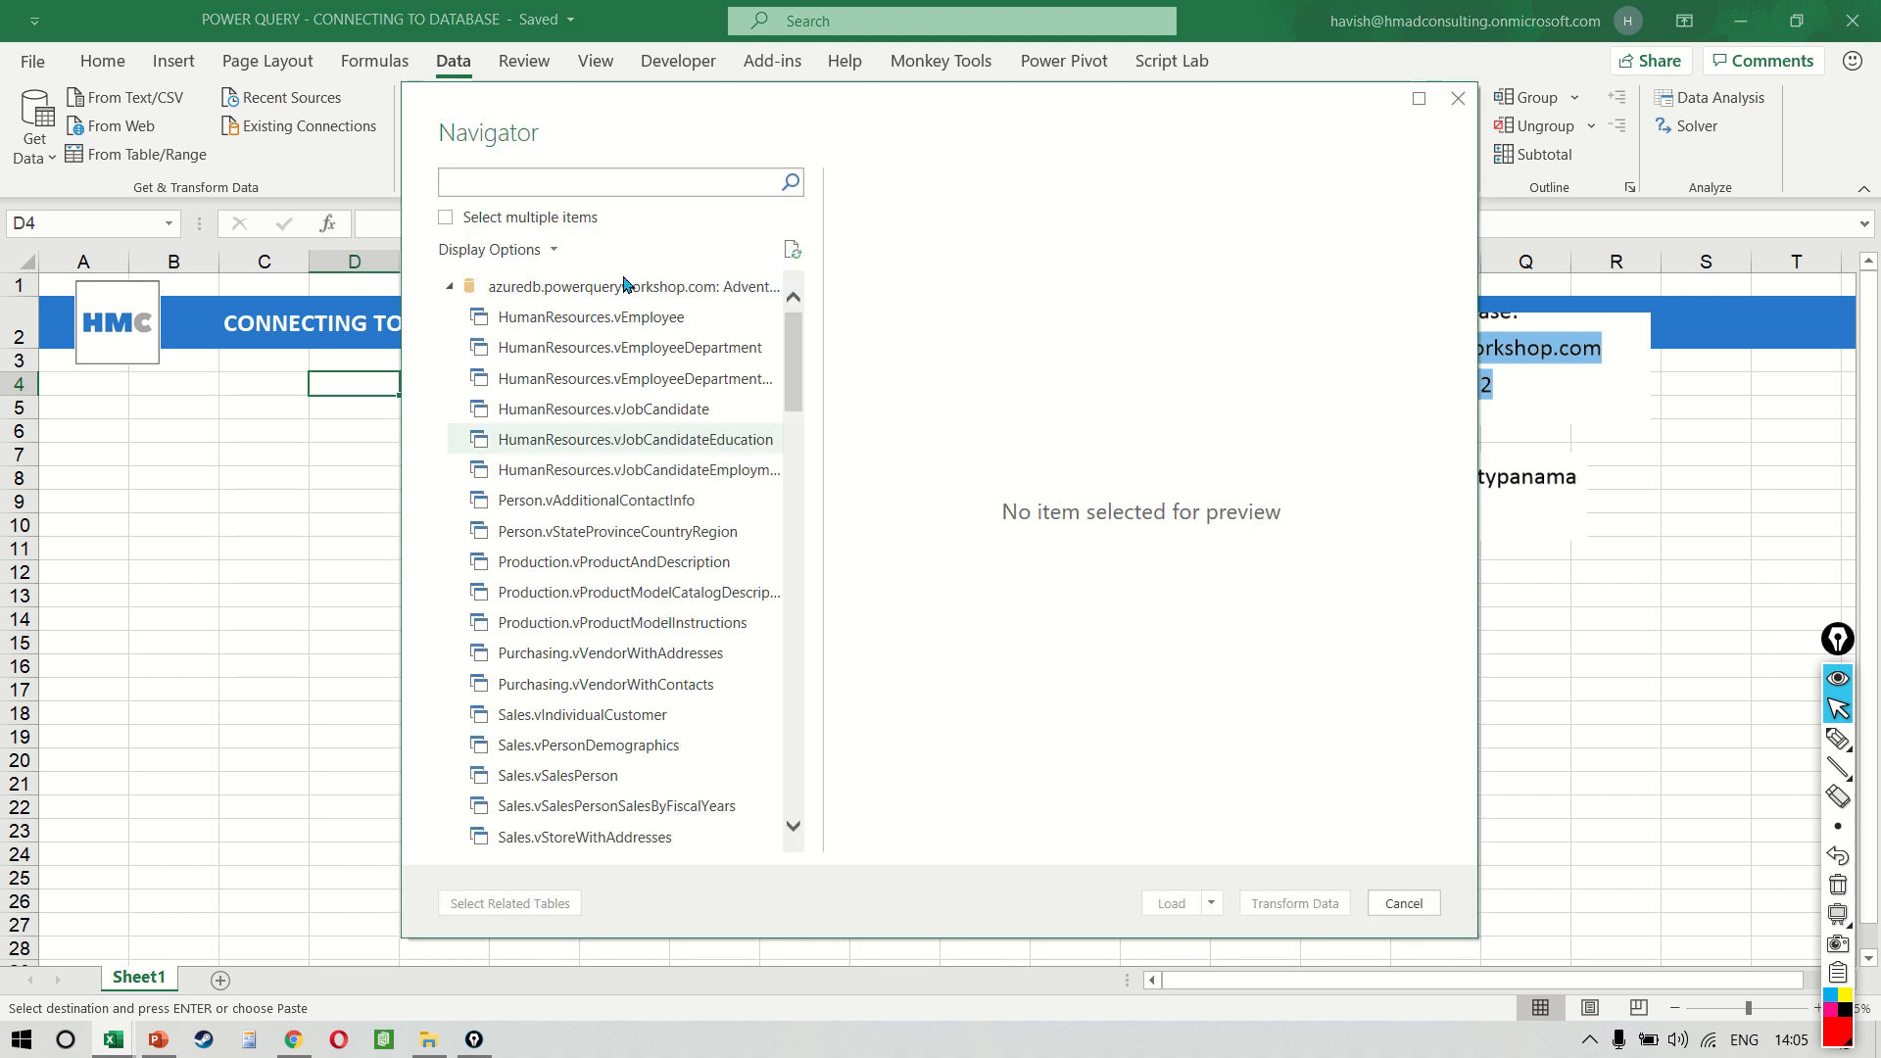
mouse_move(590, 318)
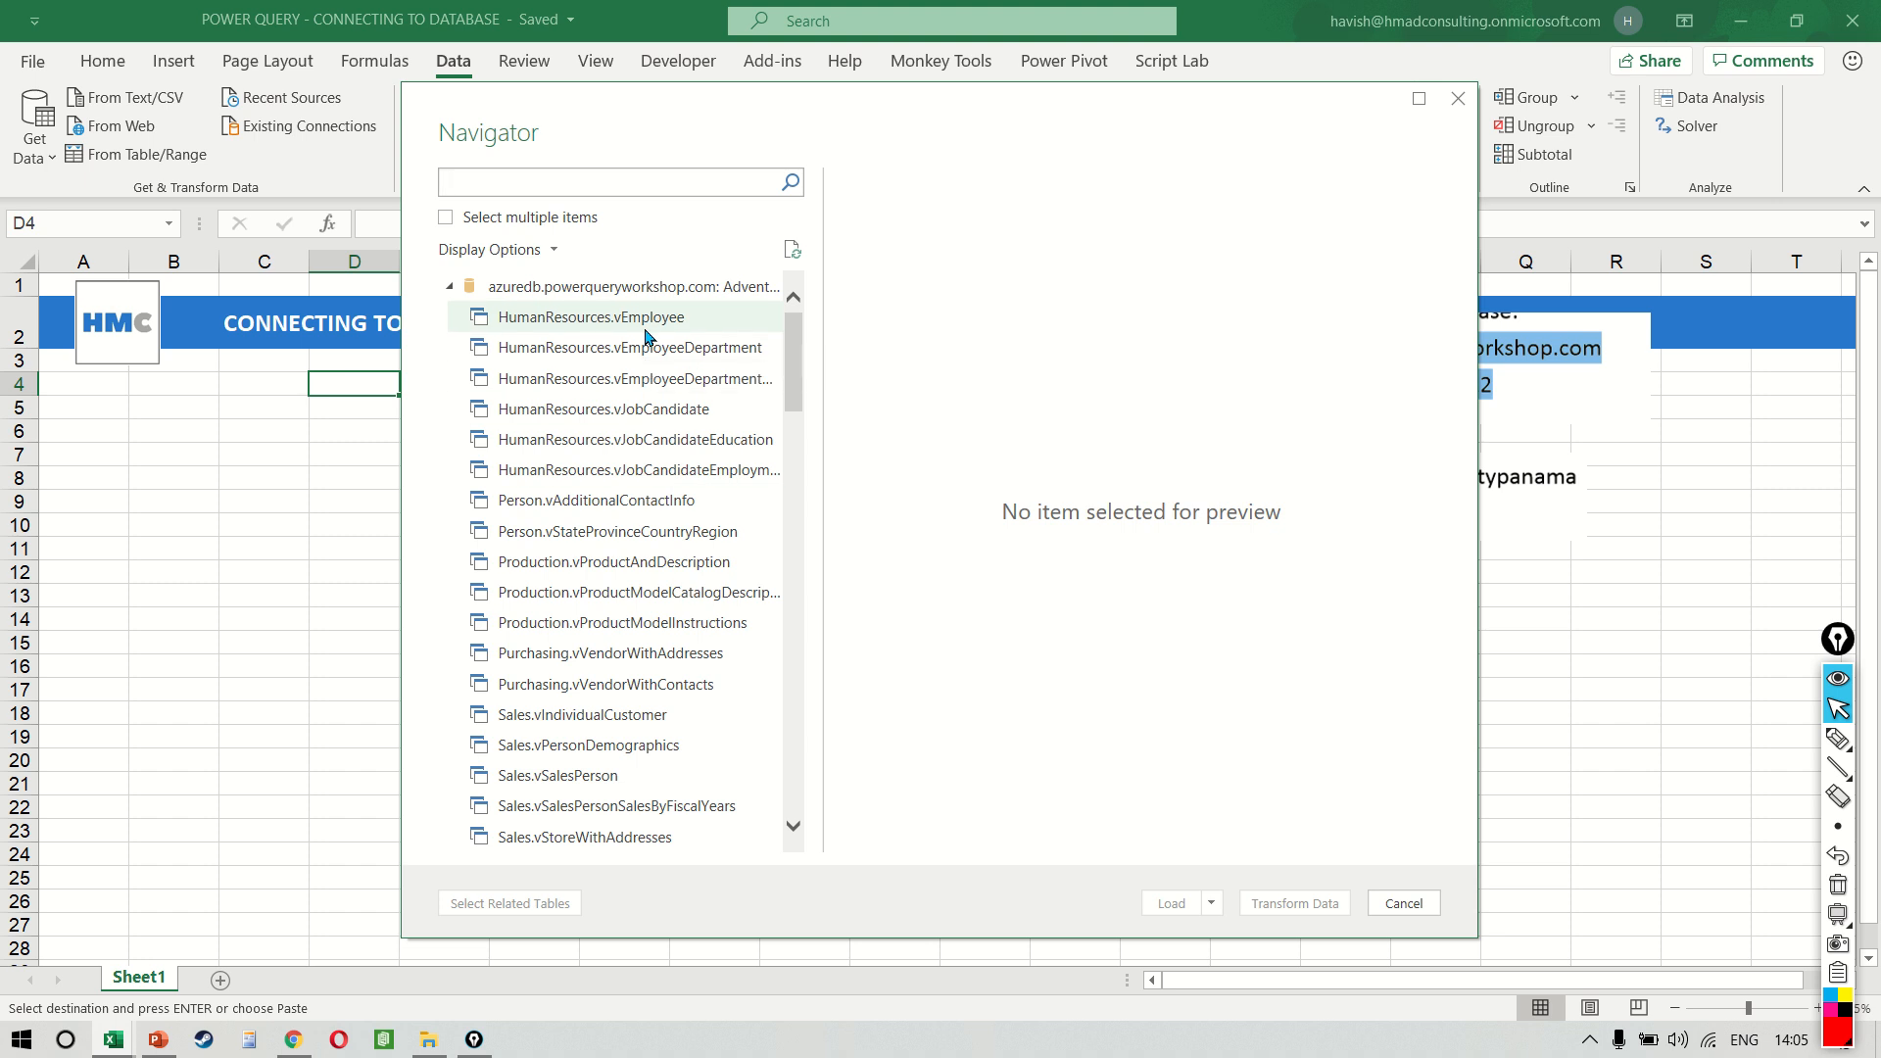
- Preview HumanResources.vEmployeeDepartmentHistory, show only selected items, and send it to Transform Data
click(621, 180)
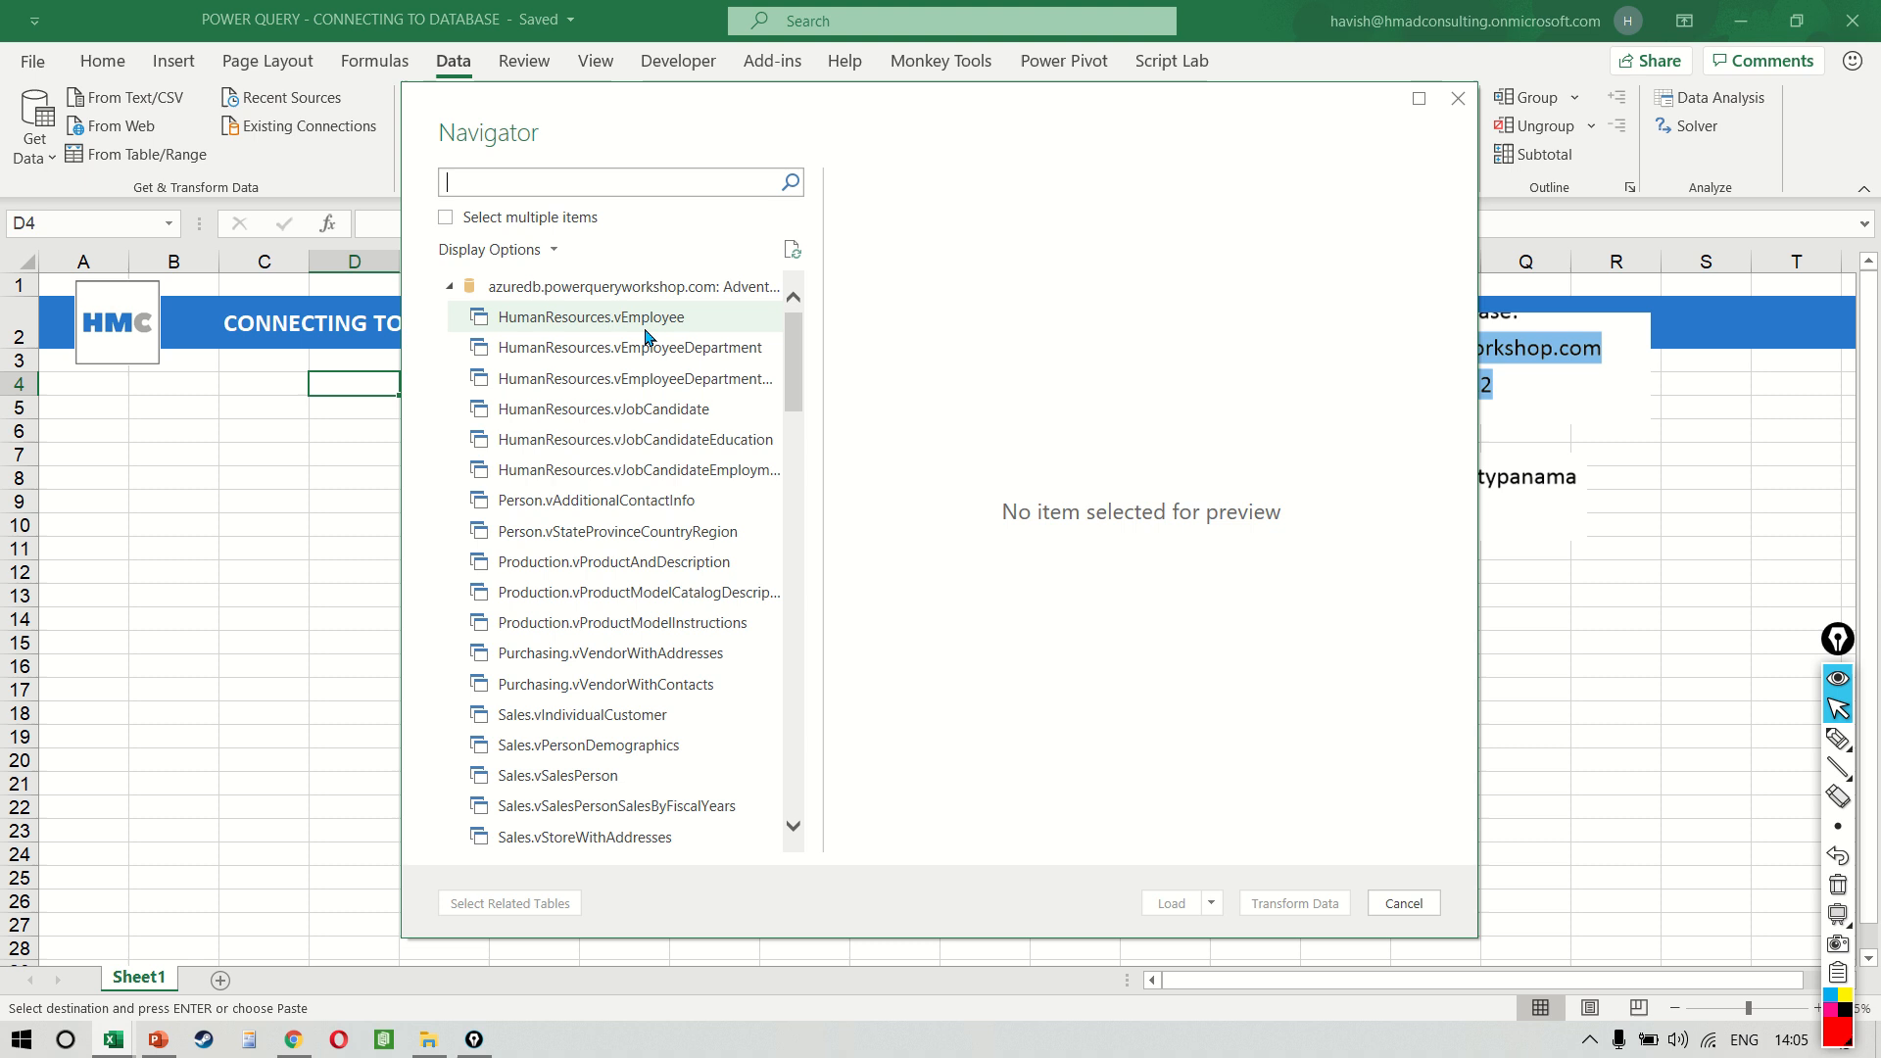
click(633, 378)
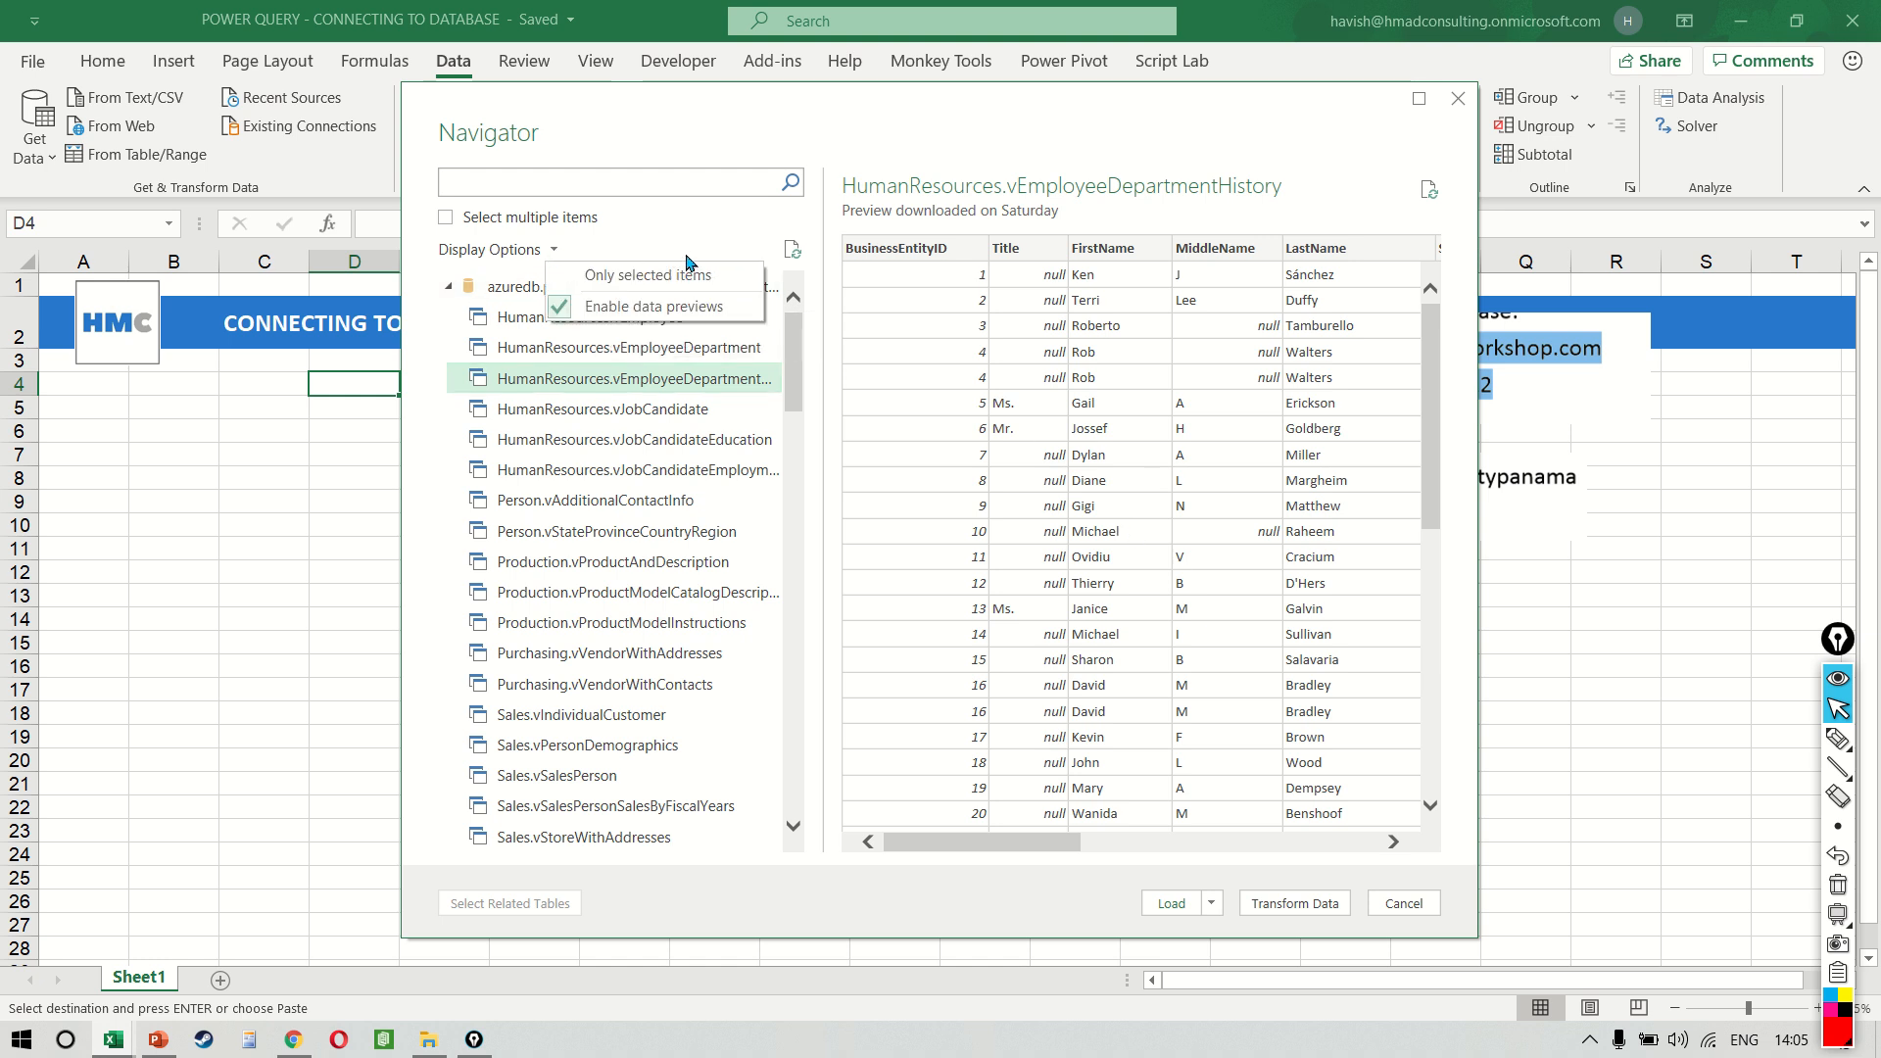
click(651, 275)
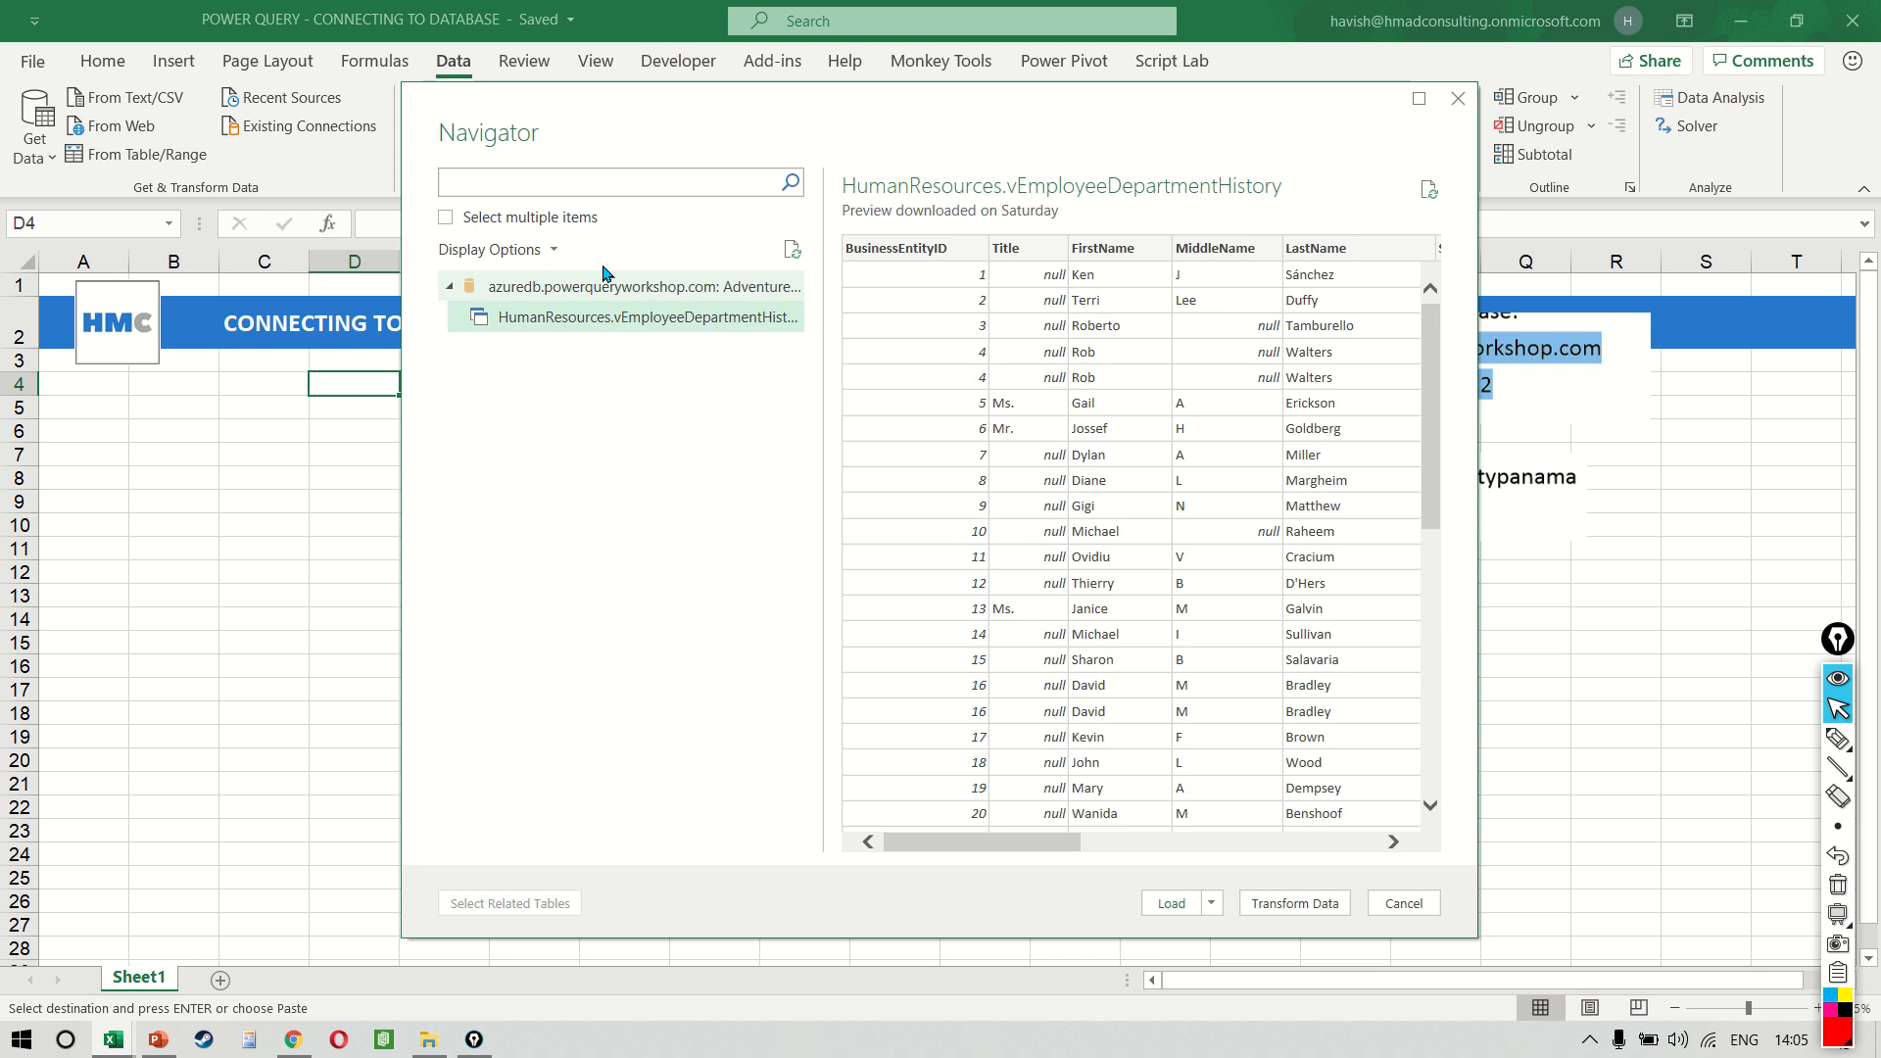
click(496, 249)
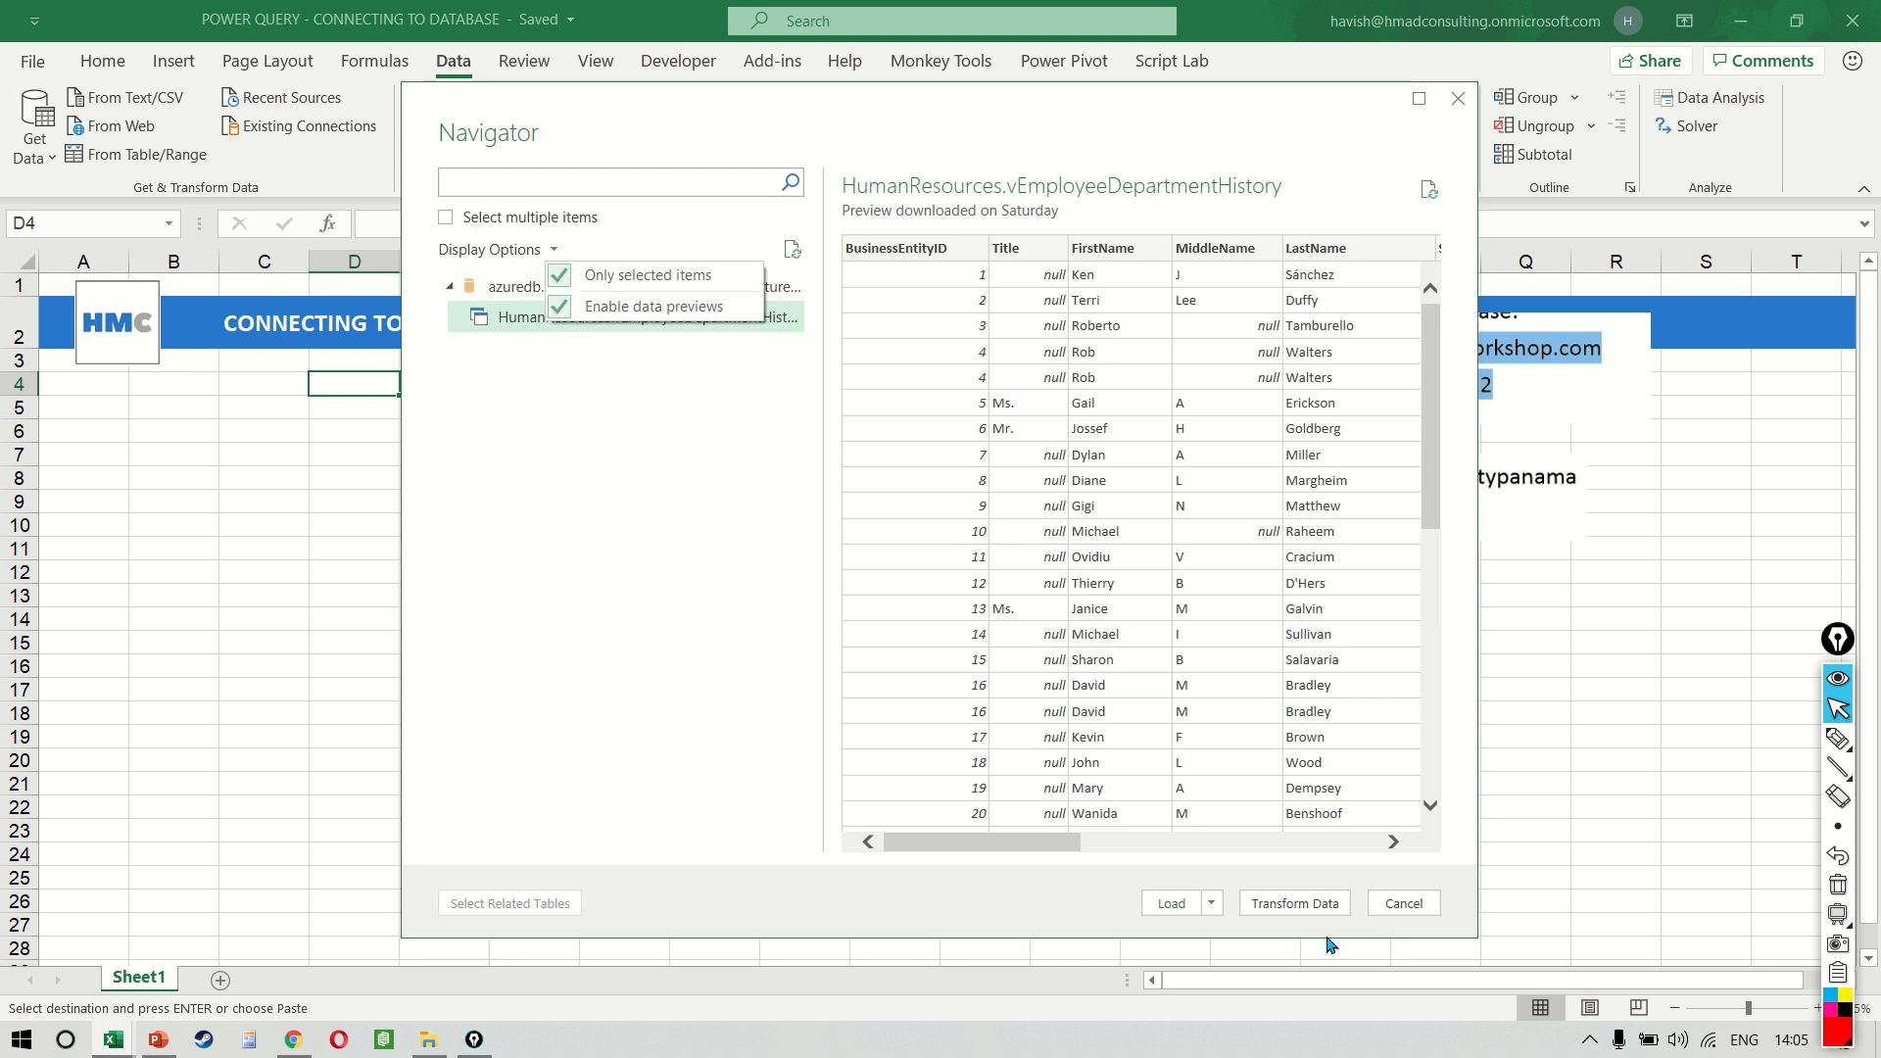
click(1401, 902)
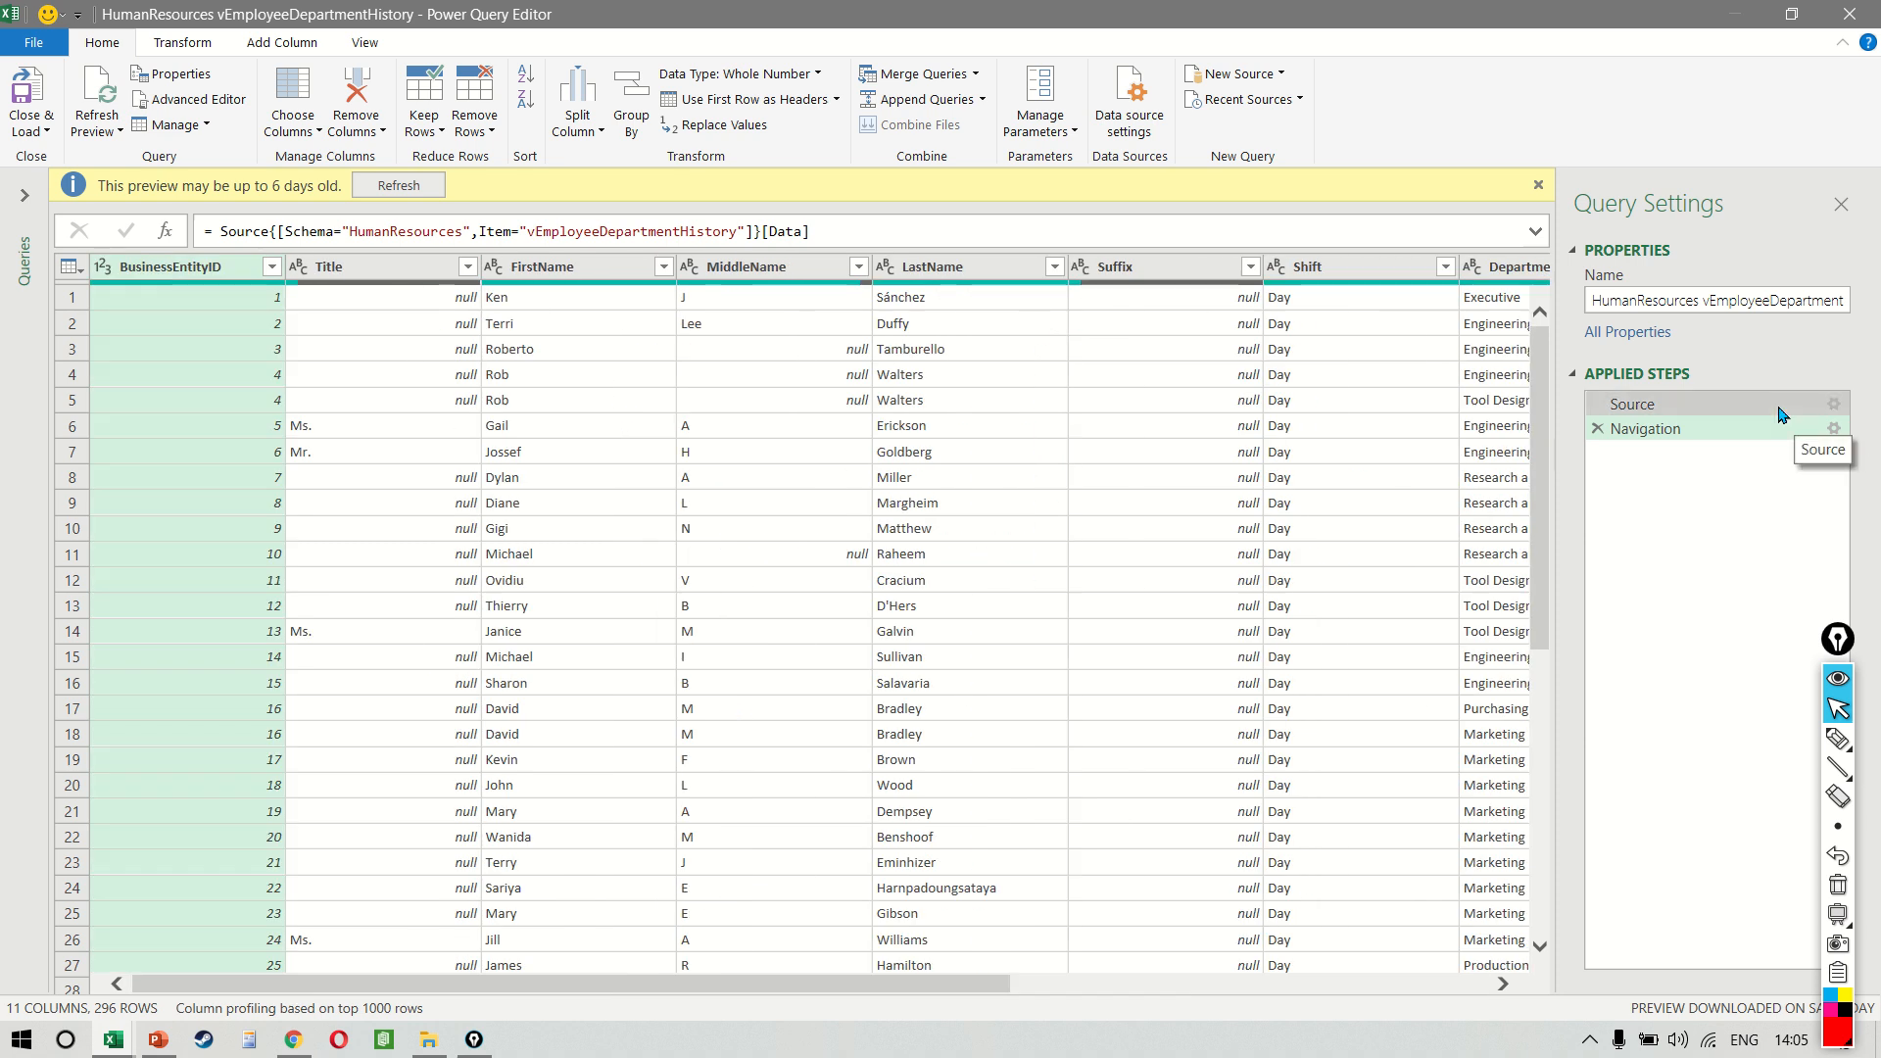
- Select the Source applied step to reveal its Sql.Database formula for AdventureWorks2012
click(1633, 404)
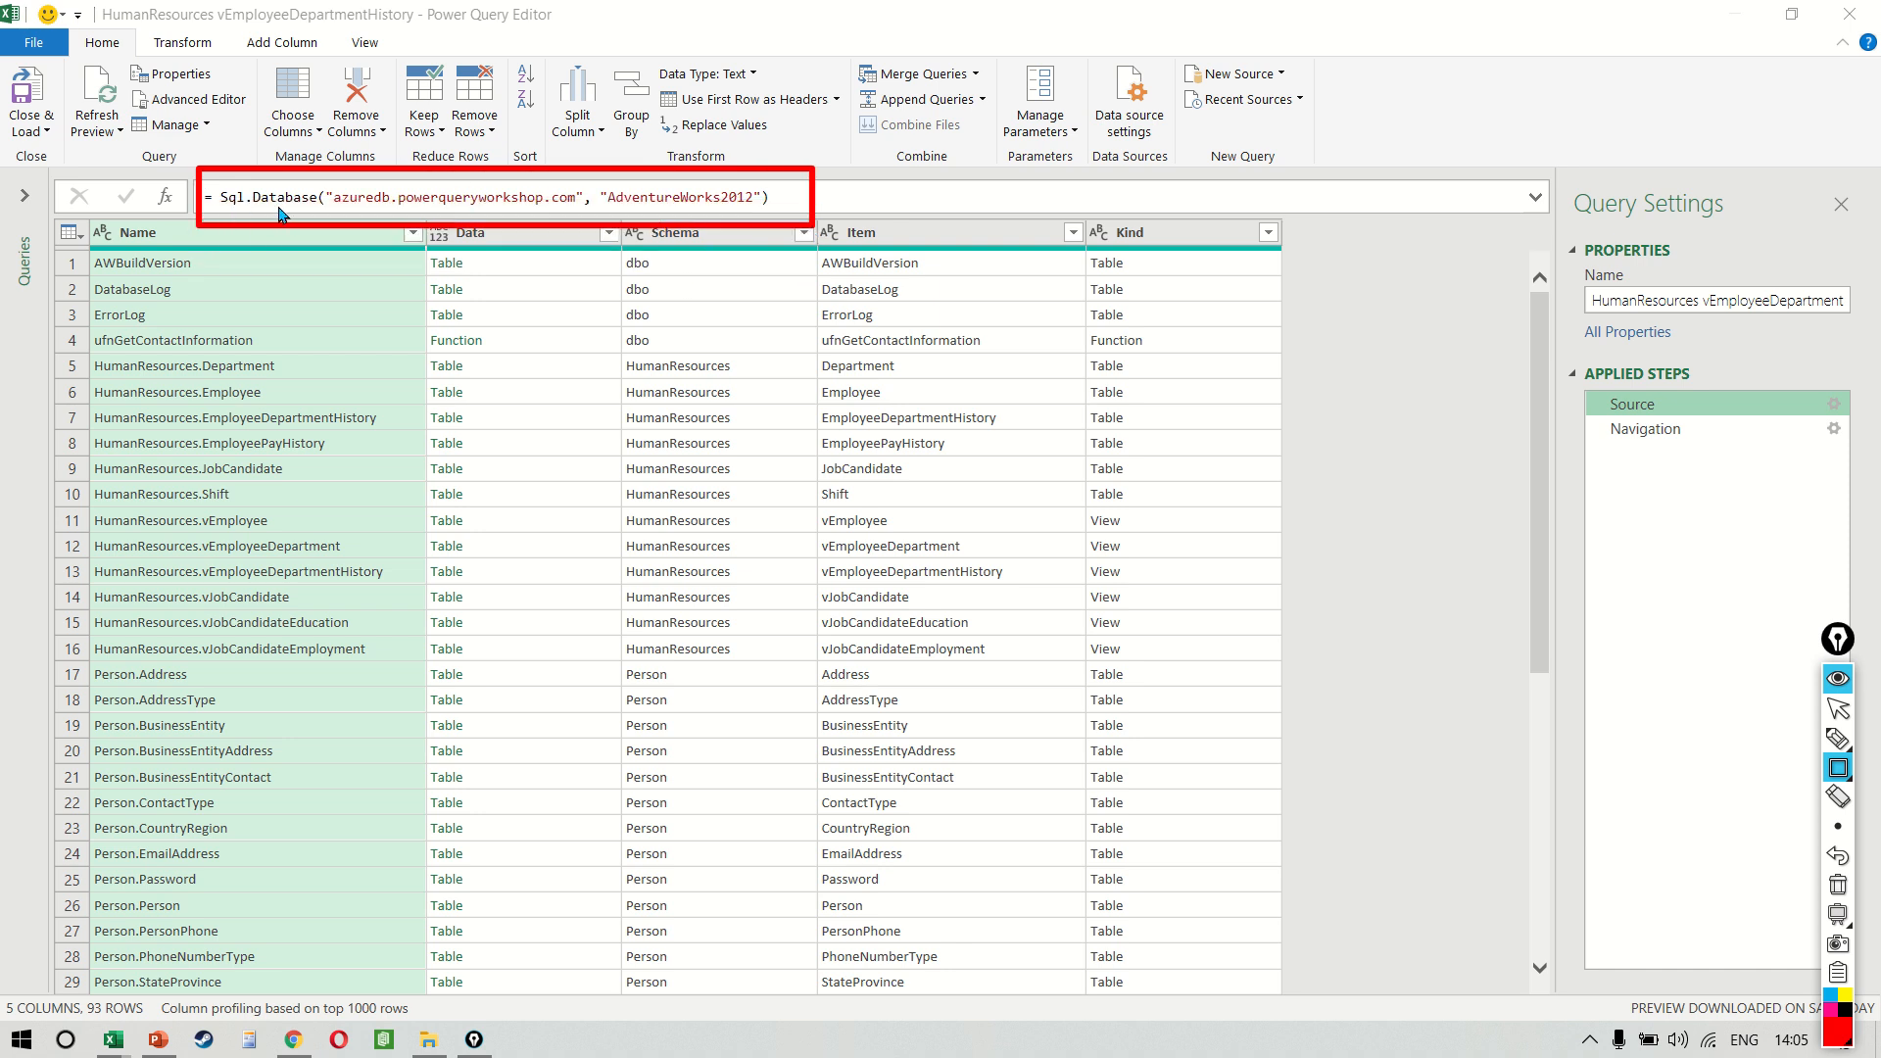
mouse_move(386, 218)
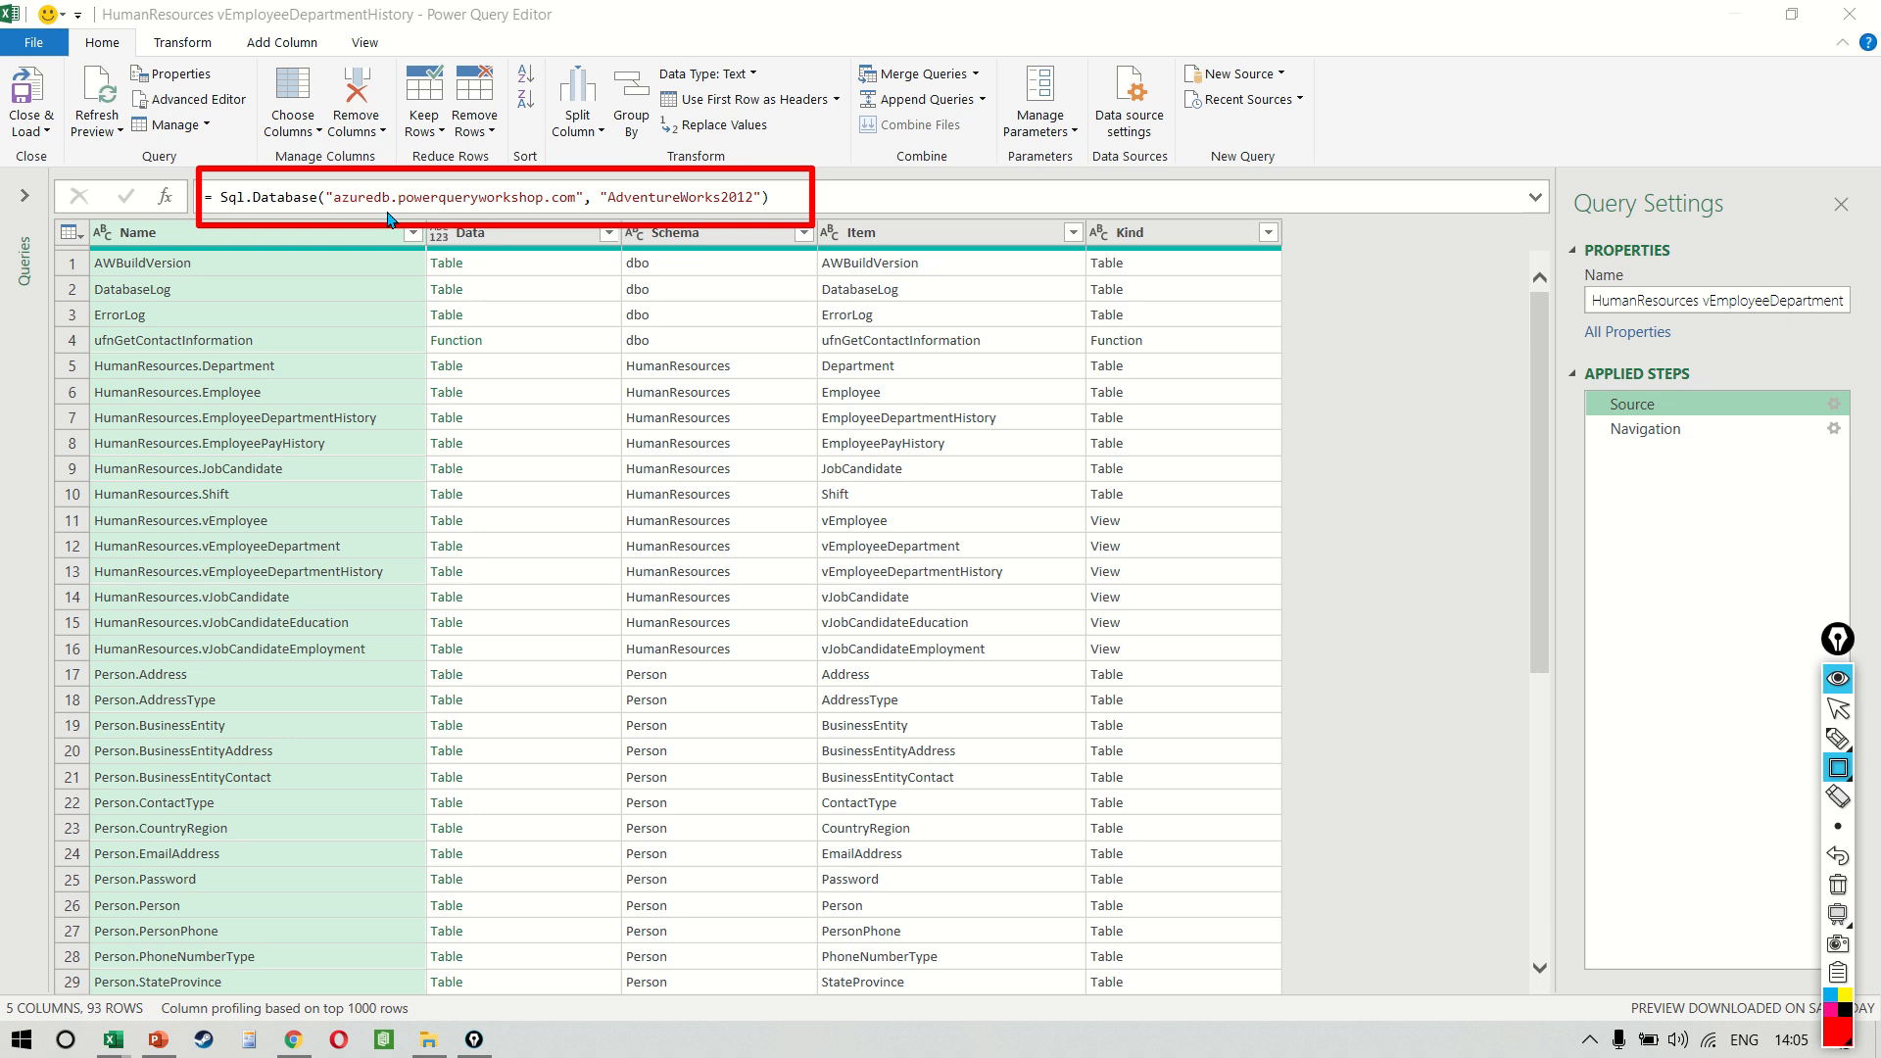
mouse_move(599, 223)
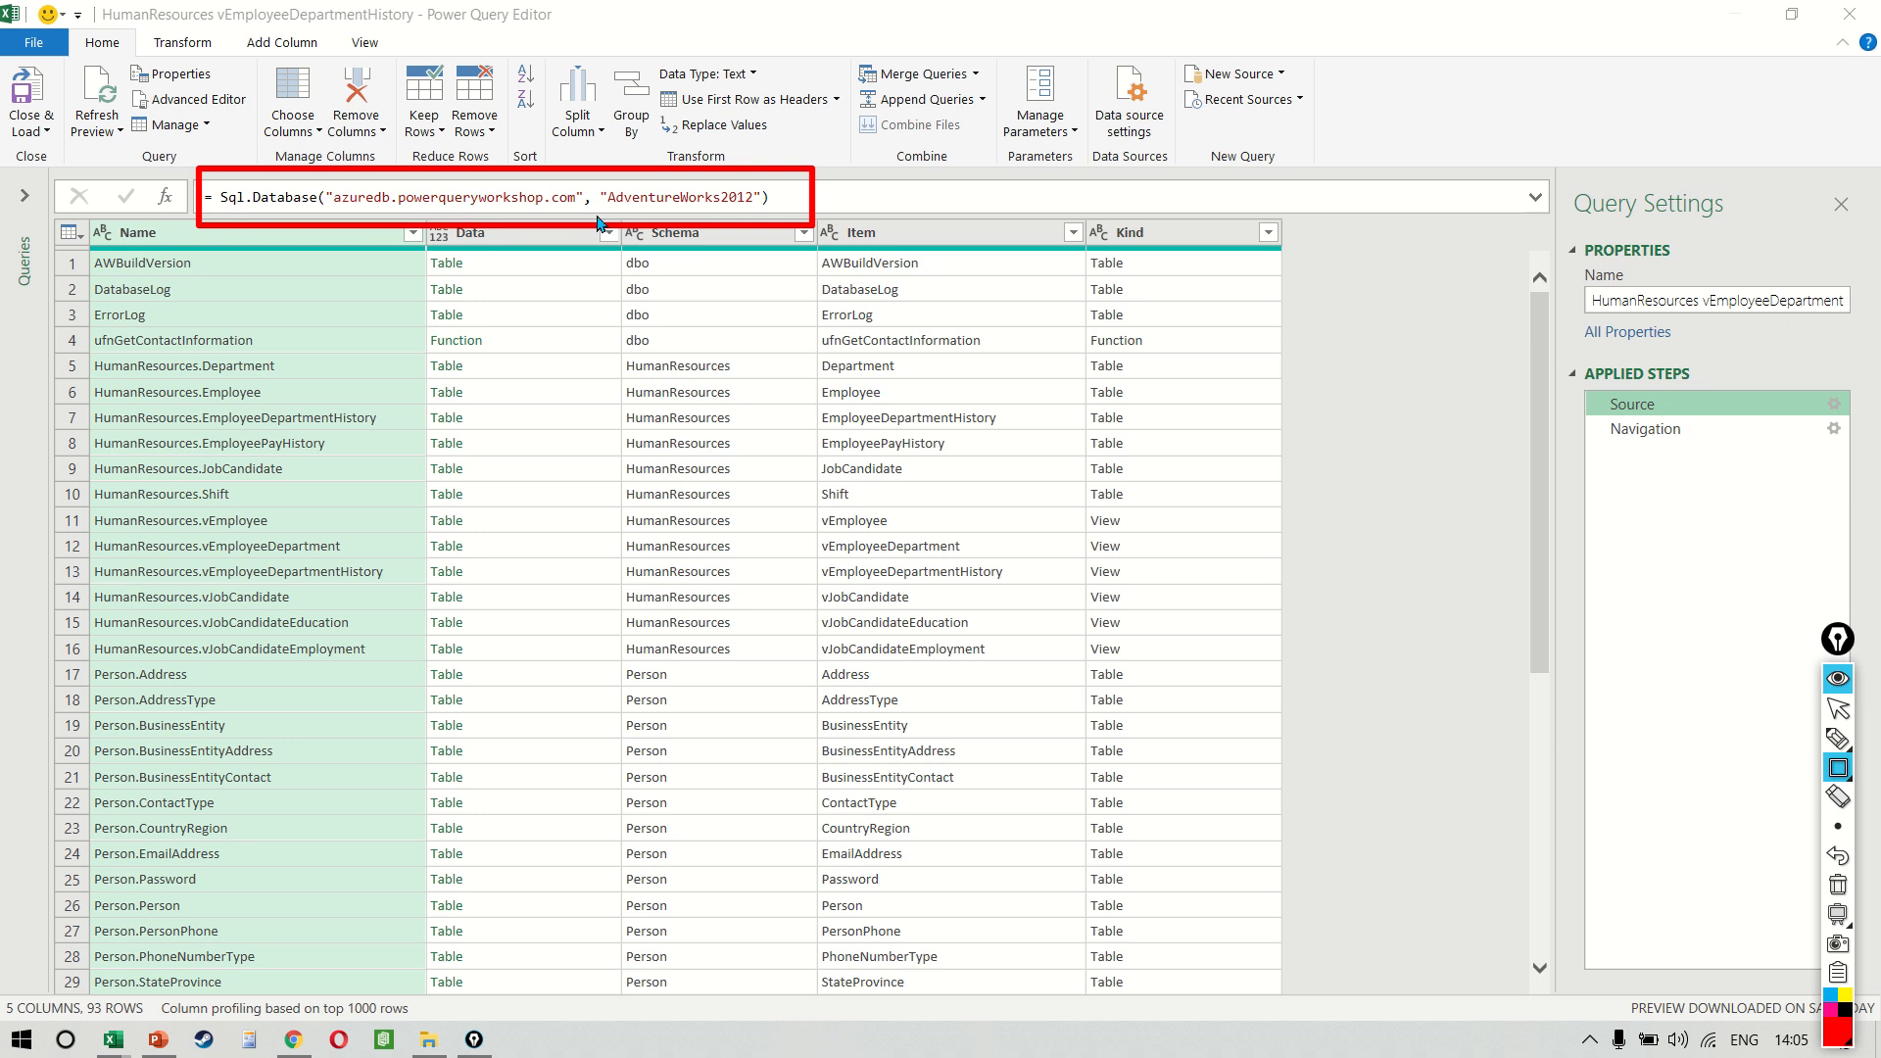
mouse_move(798, 223)
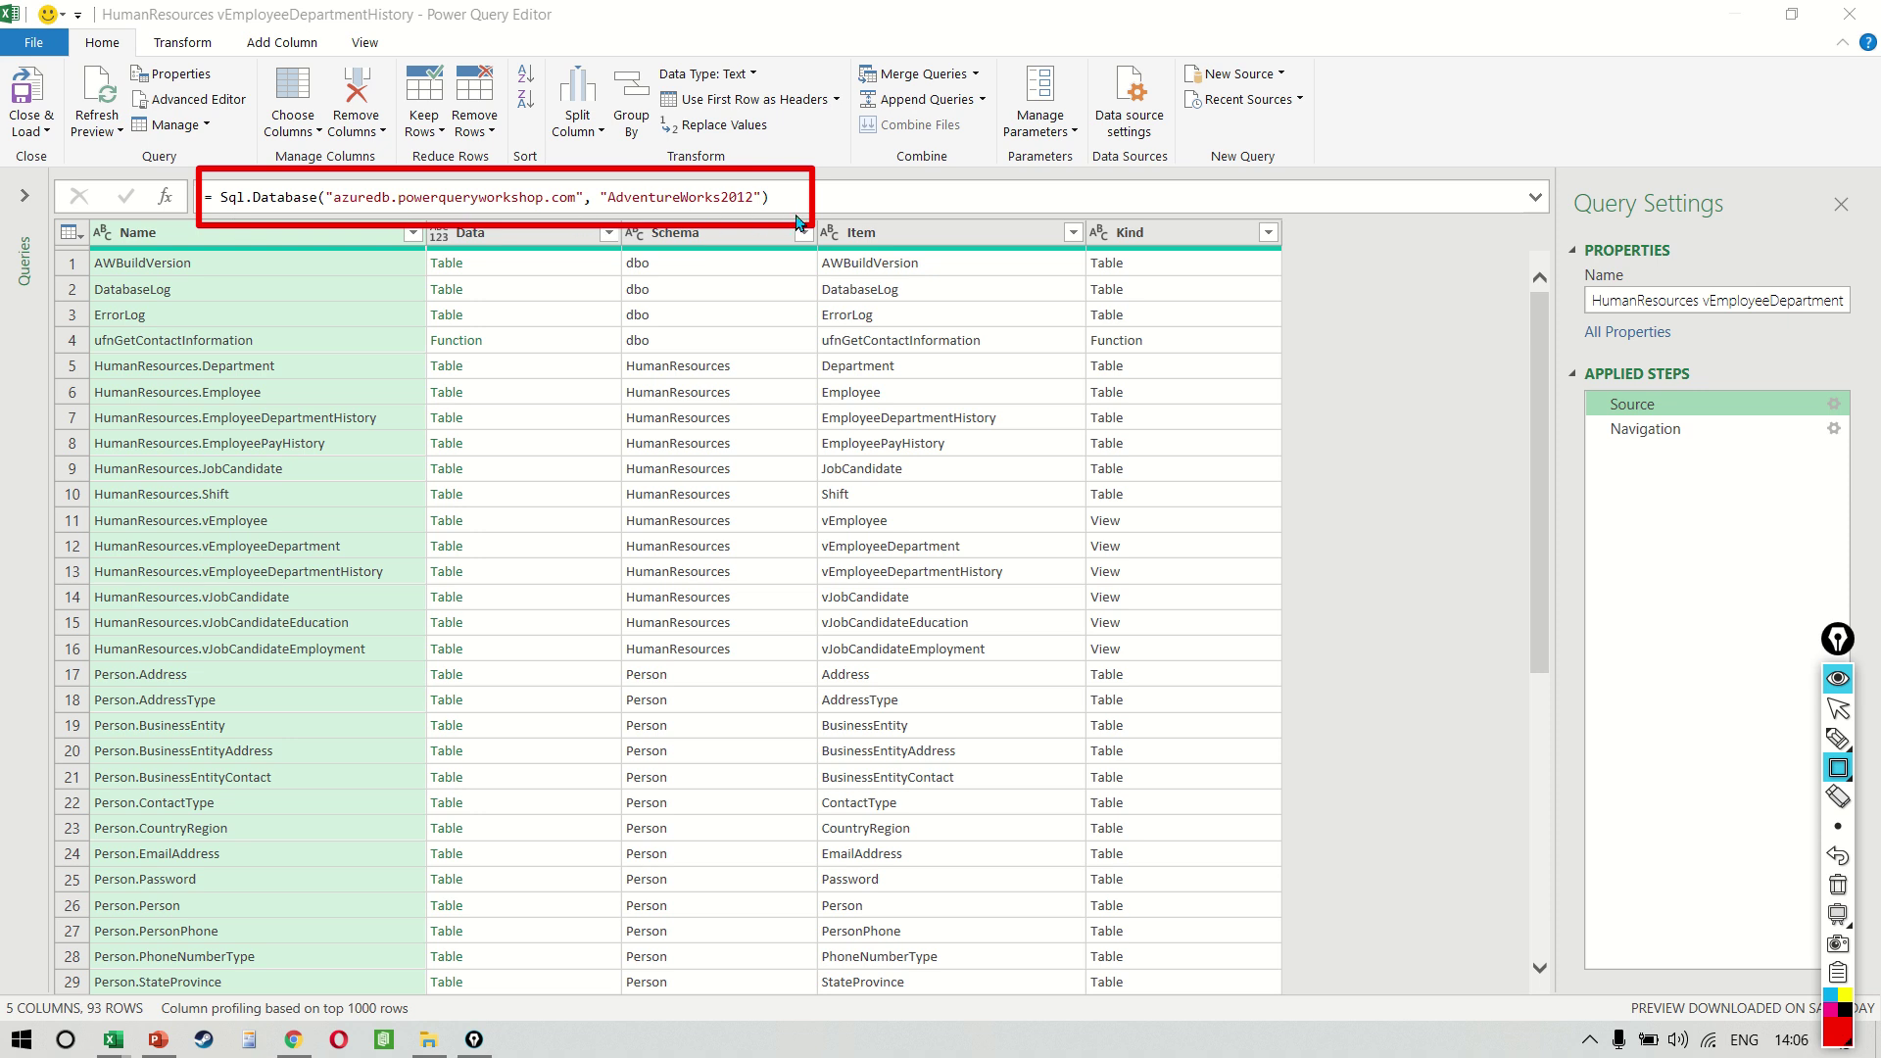
mouse_move(798, 223)
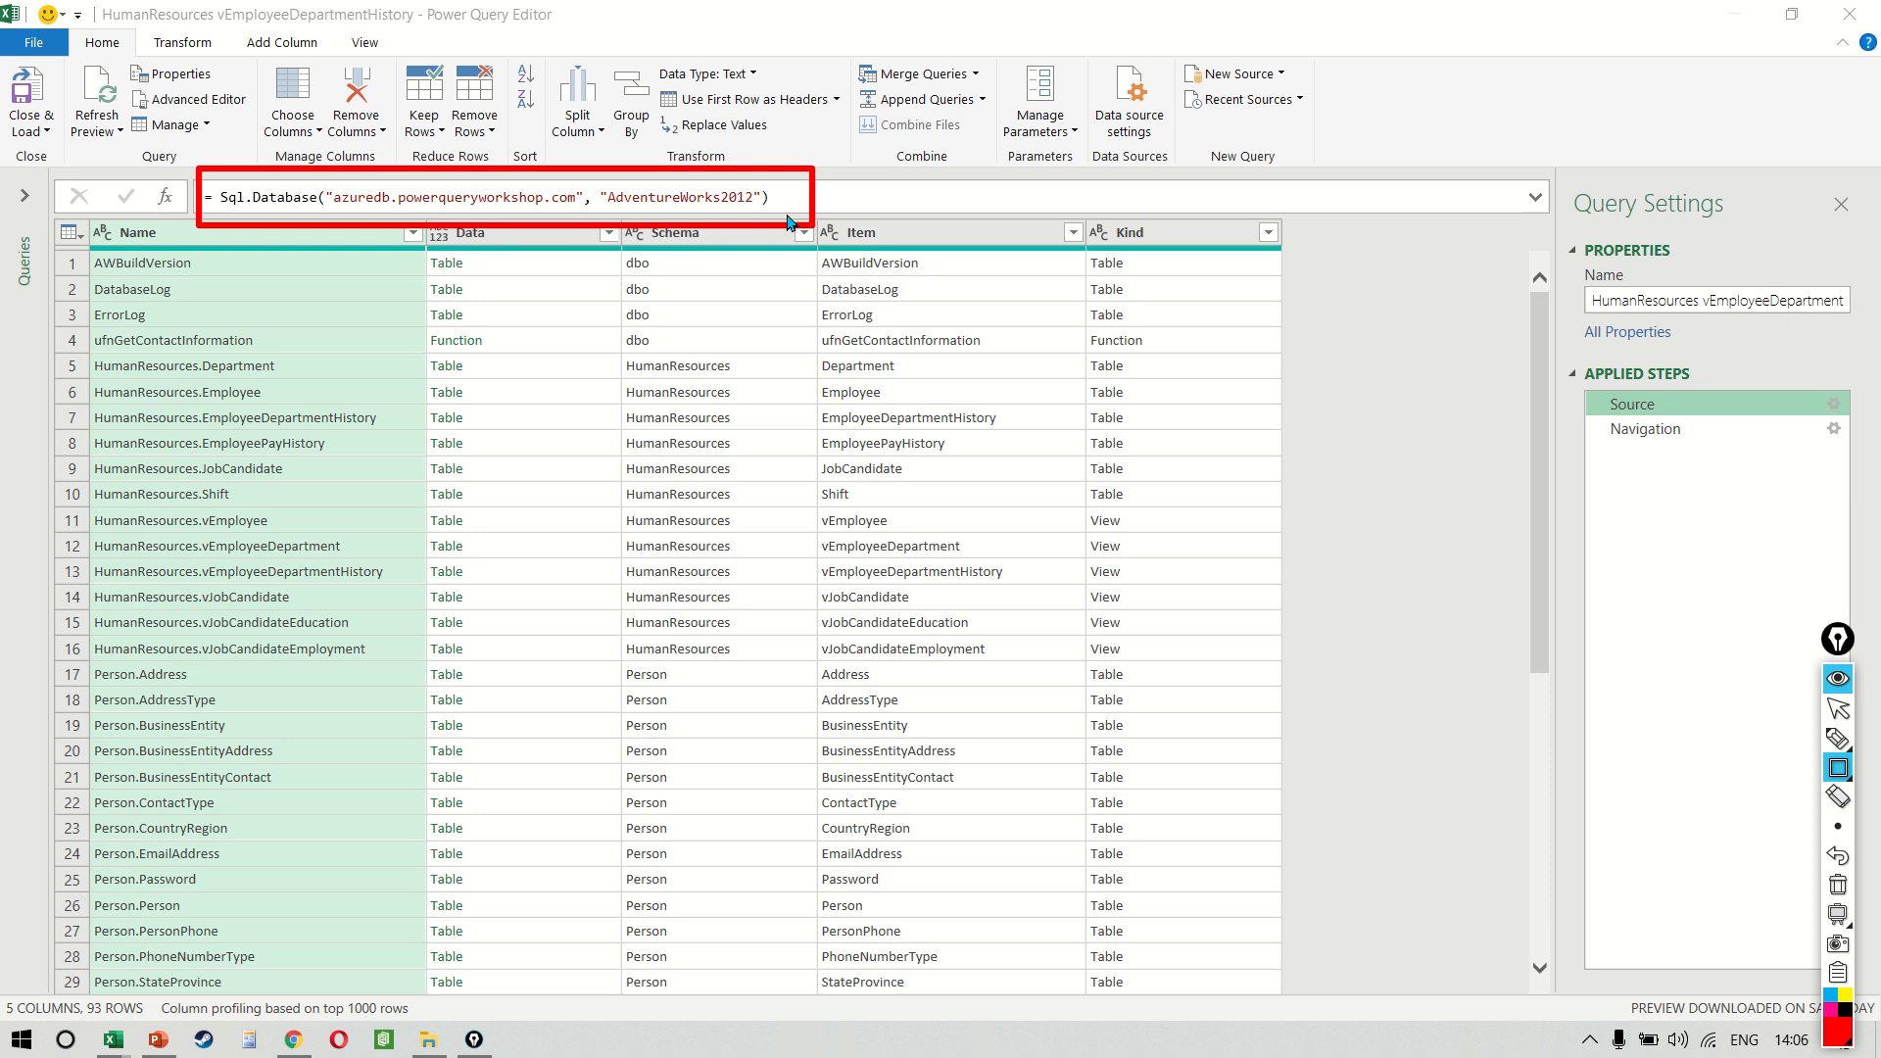